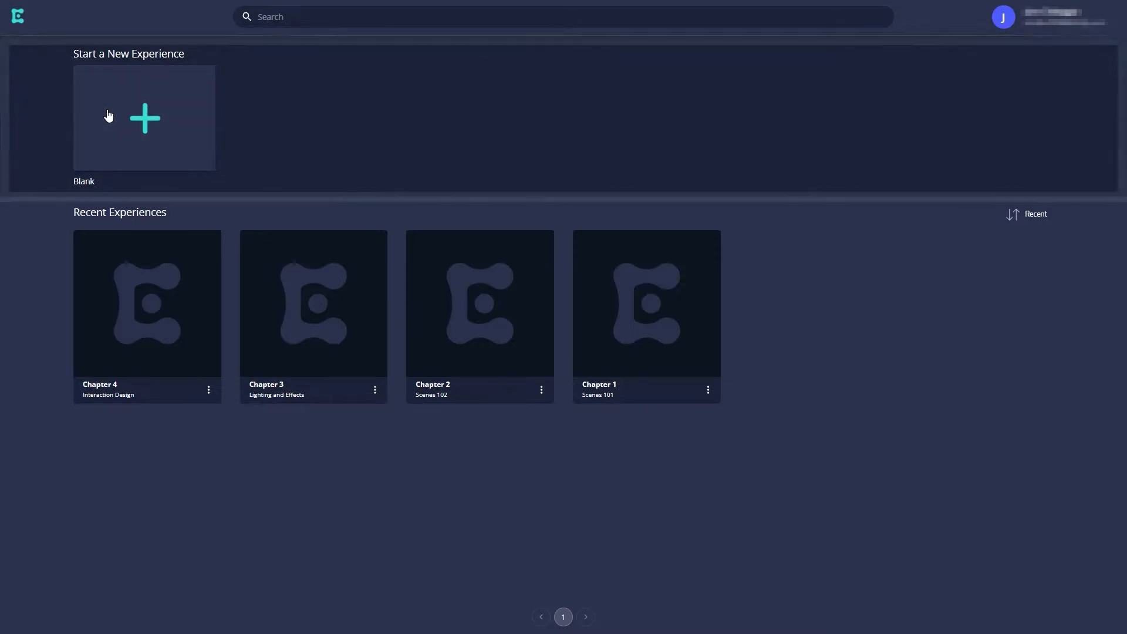
# - Create a blank experience from the dashboard's Start a New Experience tiles
pyautogui.click(144, 118)
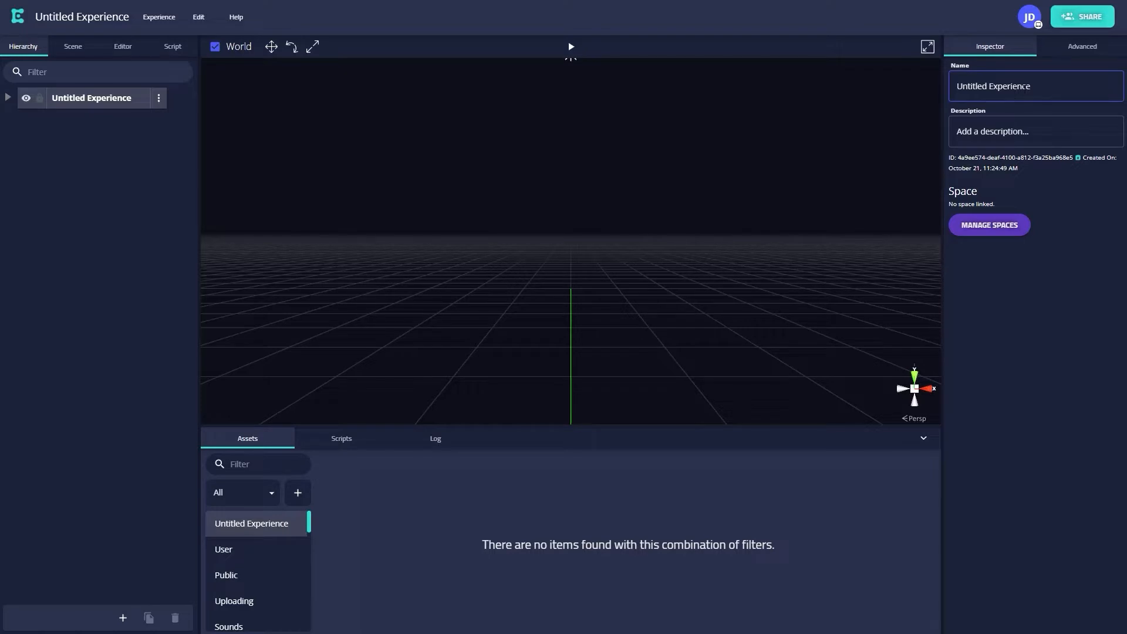
# - Name the experience 'My Amazing Experience' and enter the description 'Description Here!'
pyautogui.tripleClick(993, 86)
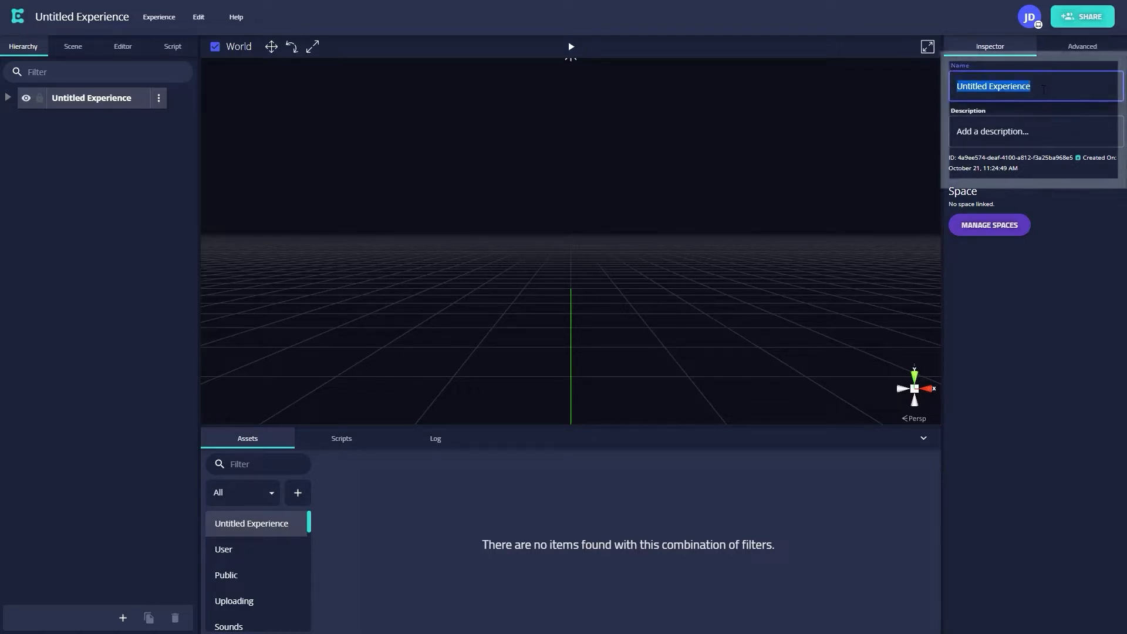
pyautogui.write('My Am')
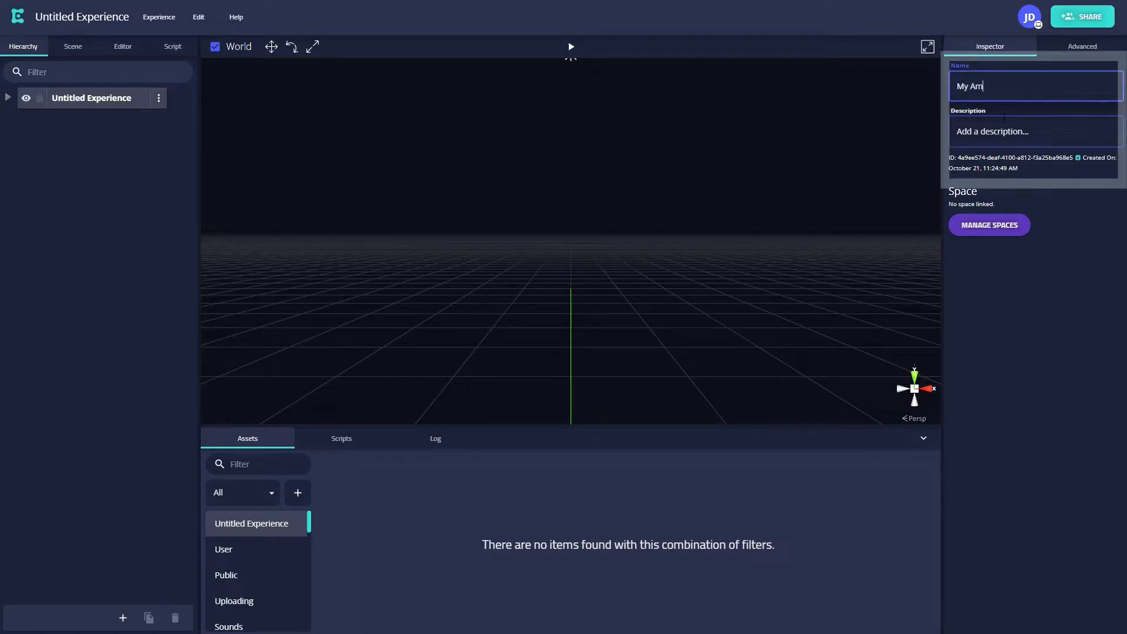
pyautogui.write('azing Experience')
pyautogui.click(1037, 130)
pyautogui.write('Description Here!')
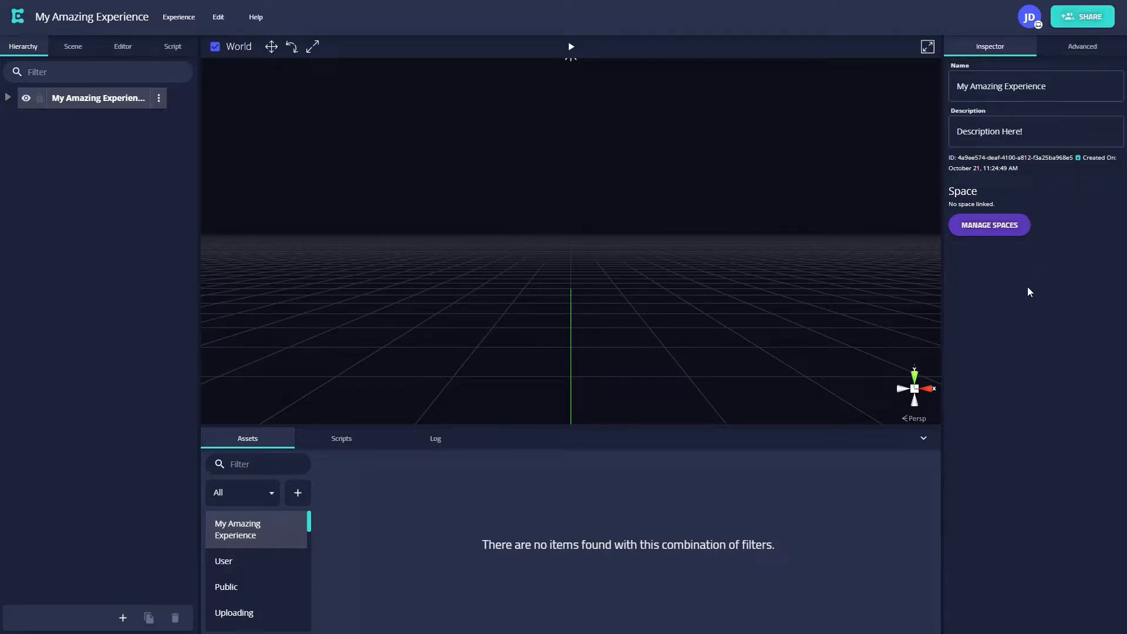
pyautogui.click(1035, 131)
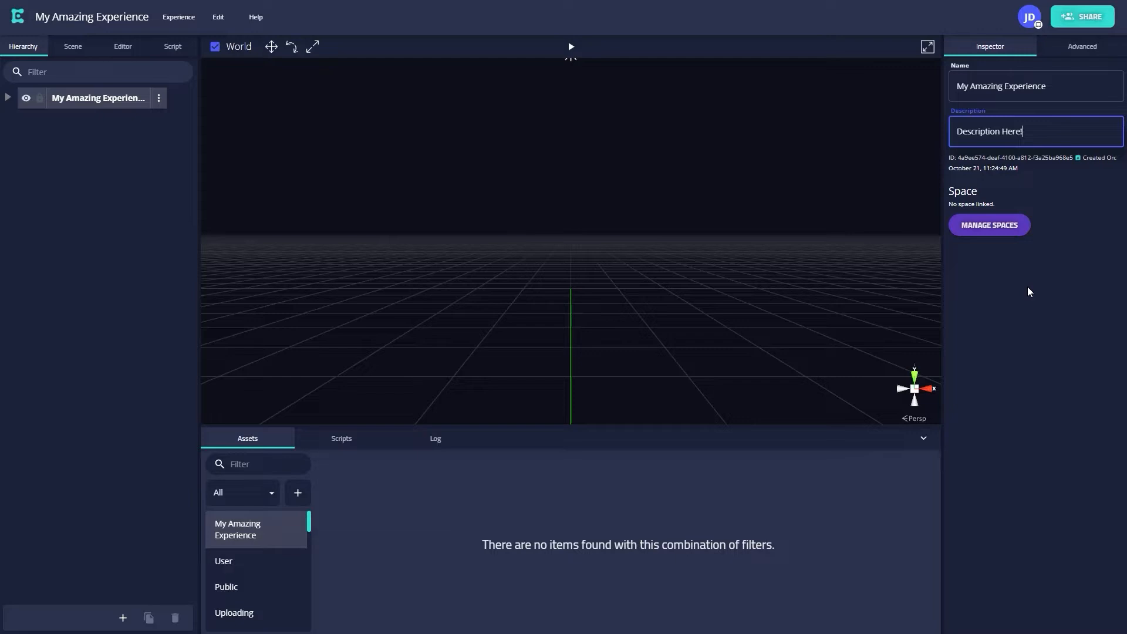
# - Expand the experience hierarchy, inspect the Lighting object, then reselect the root
pyautogui.click(7, 97)
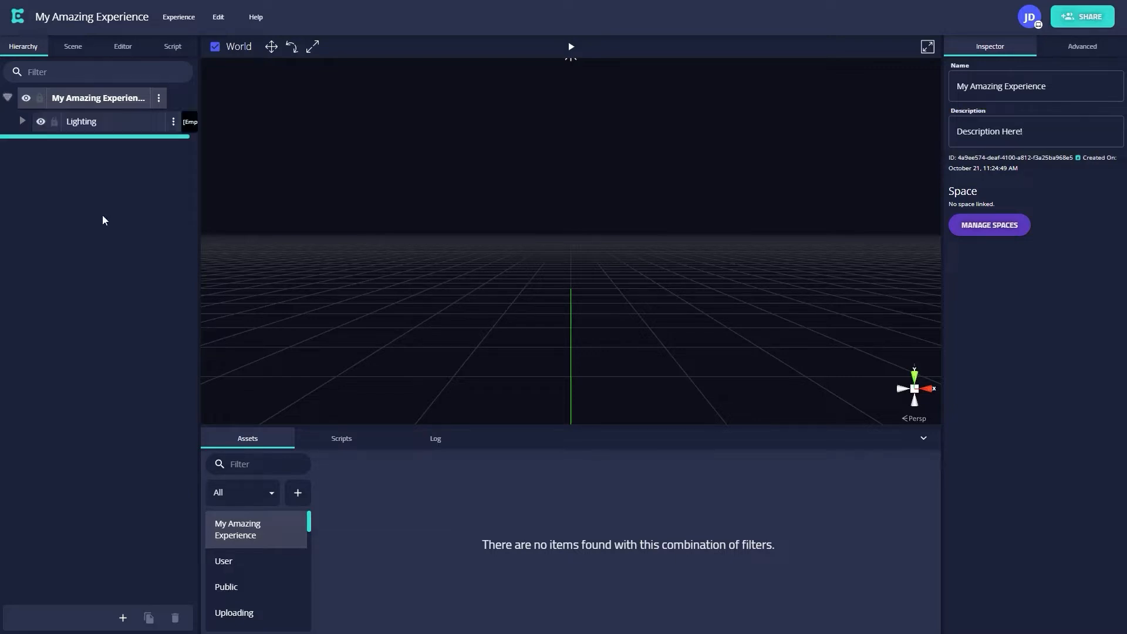
pyautogui.moveTo(38, 148)
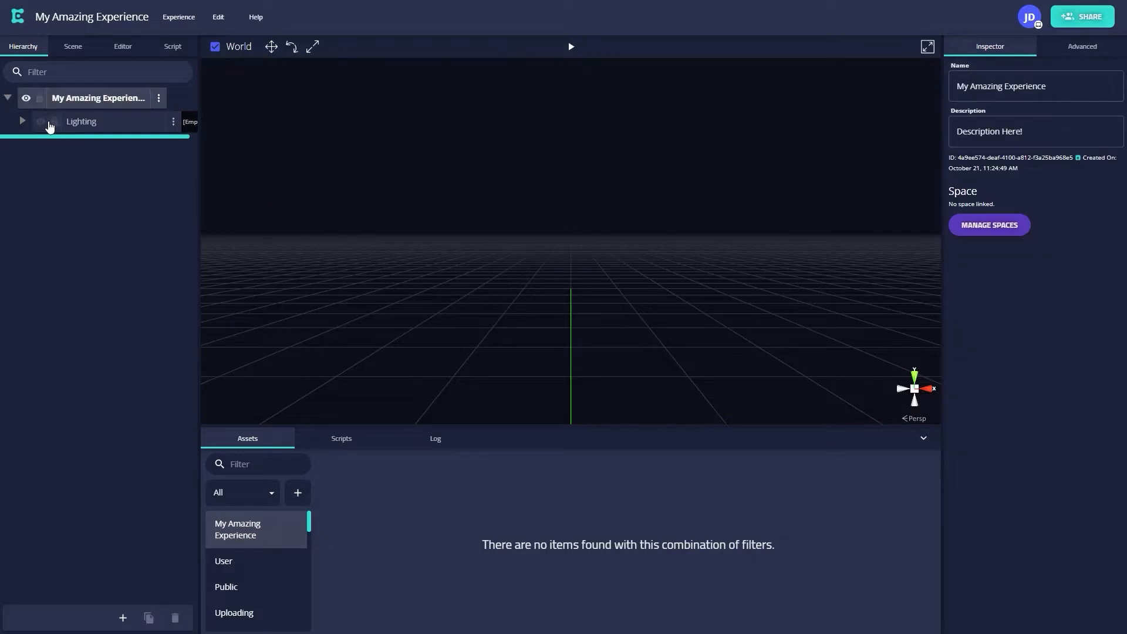
pyautogui.click(81, 121)
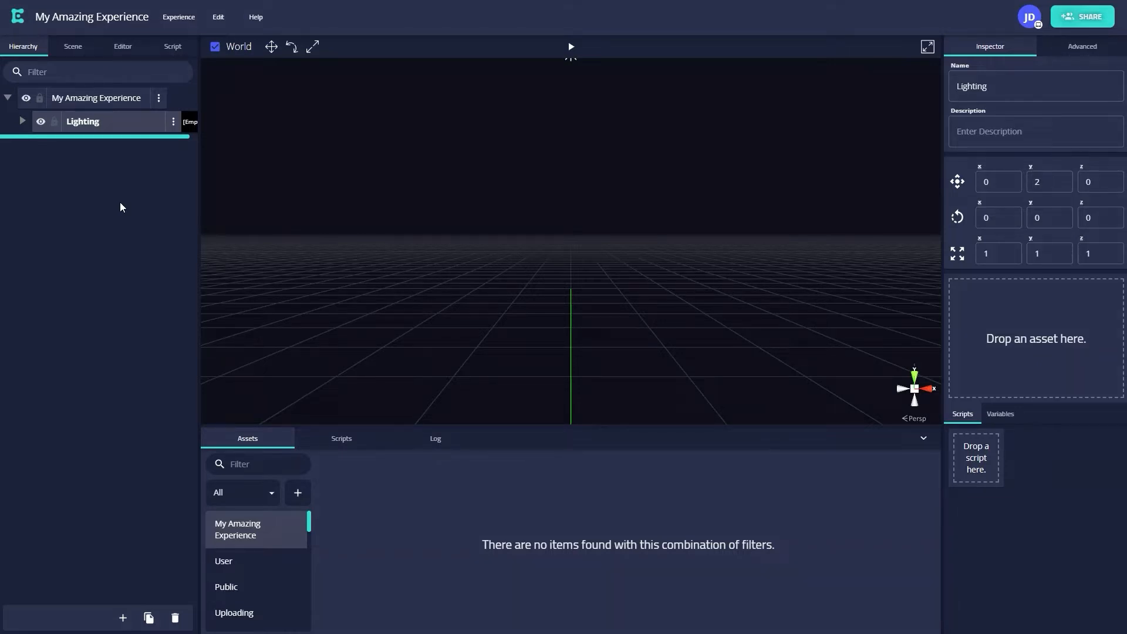
pyautogui.moveTo(138, 105)
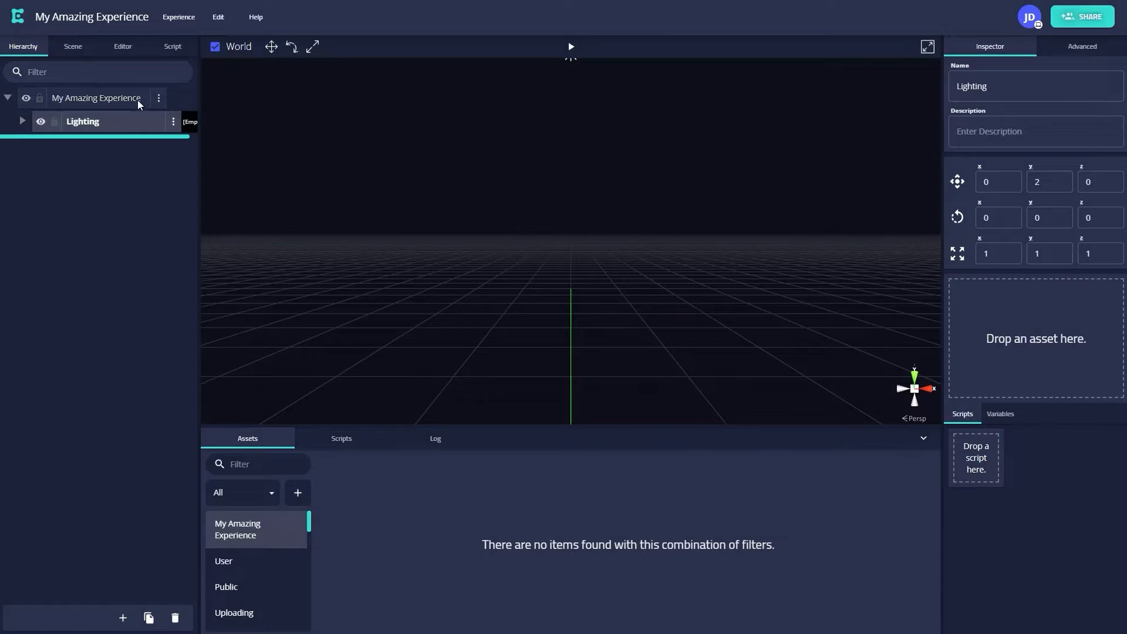
pyautogui.click(96, 98)
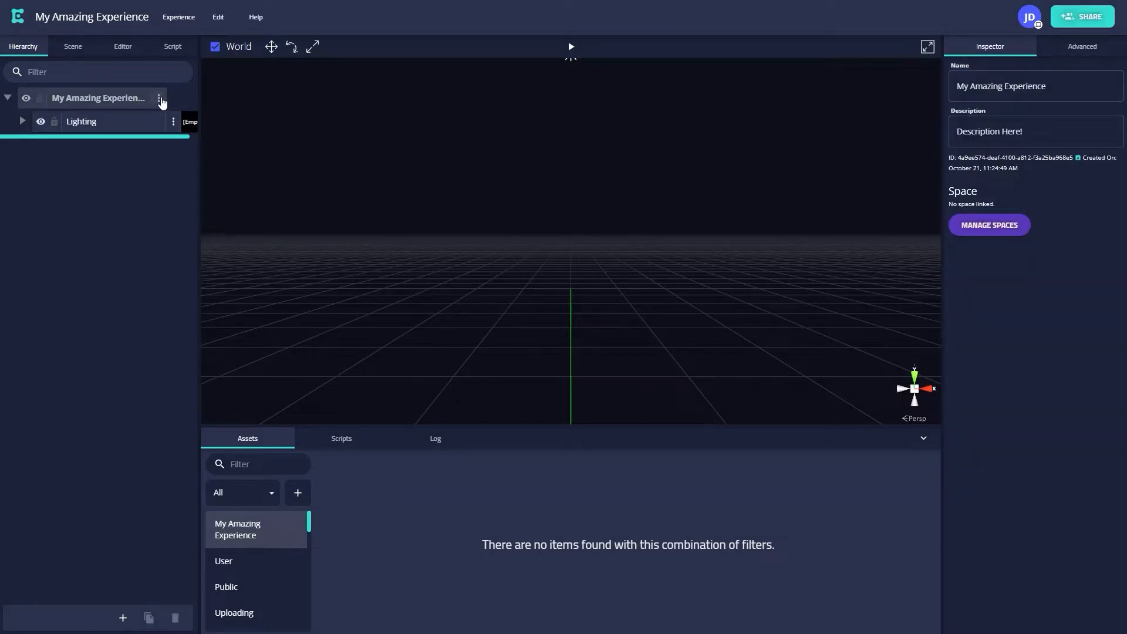
# - Add an empty Asset object under the experience root via Create > Asset
pyautogui.click(161, 99)
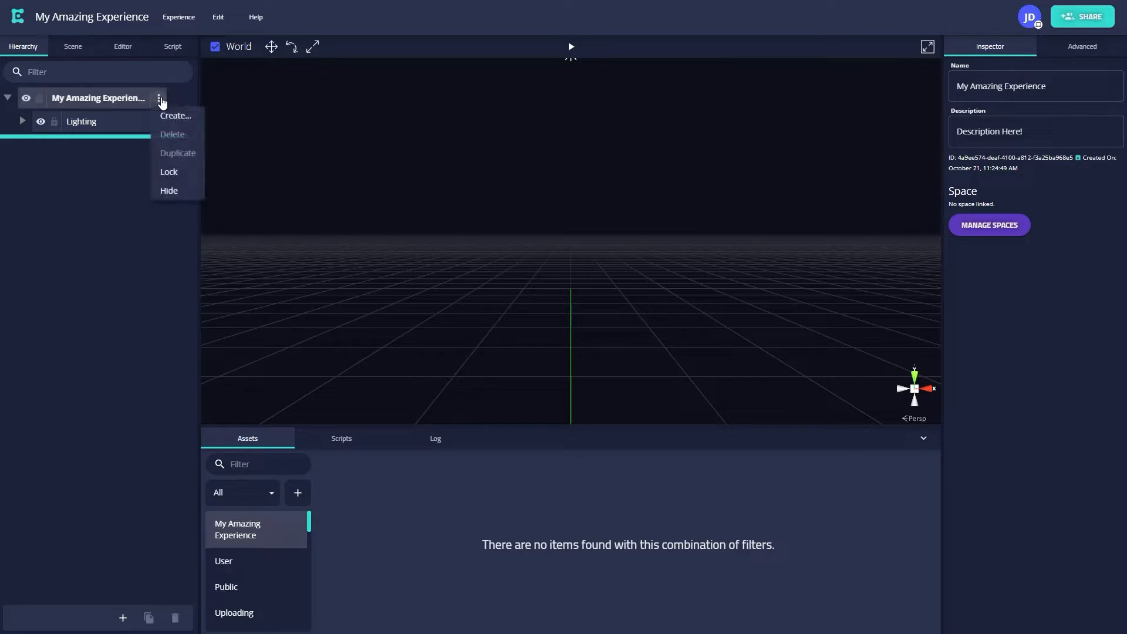
pyautogui.moveTo(195, 124)
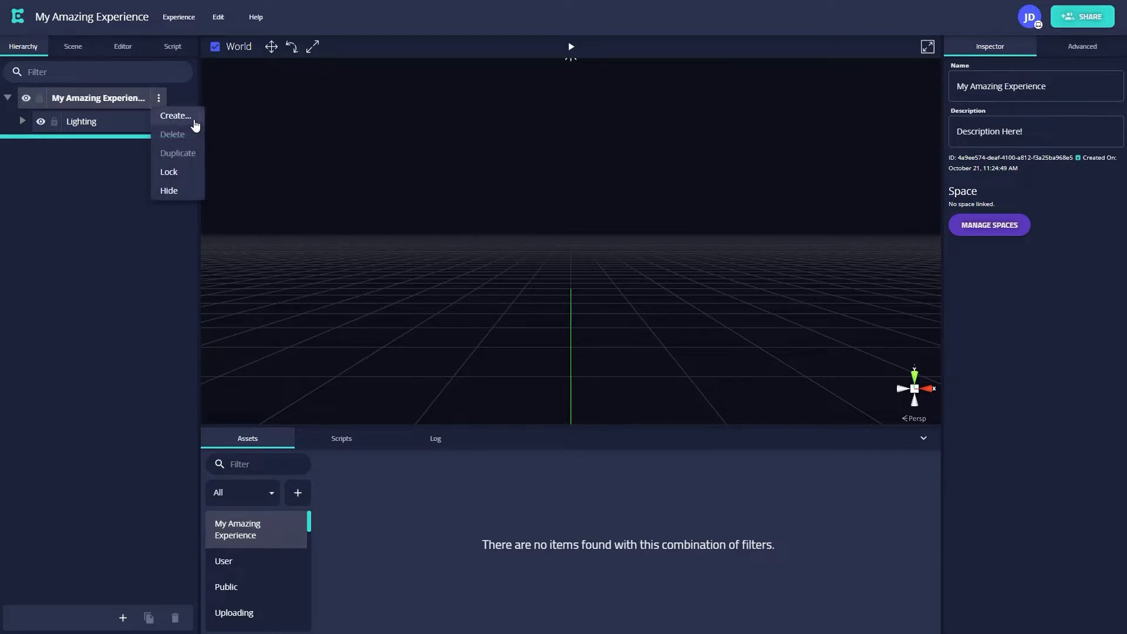
pyautogui.click(174, 116)
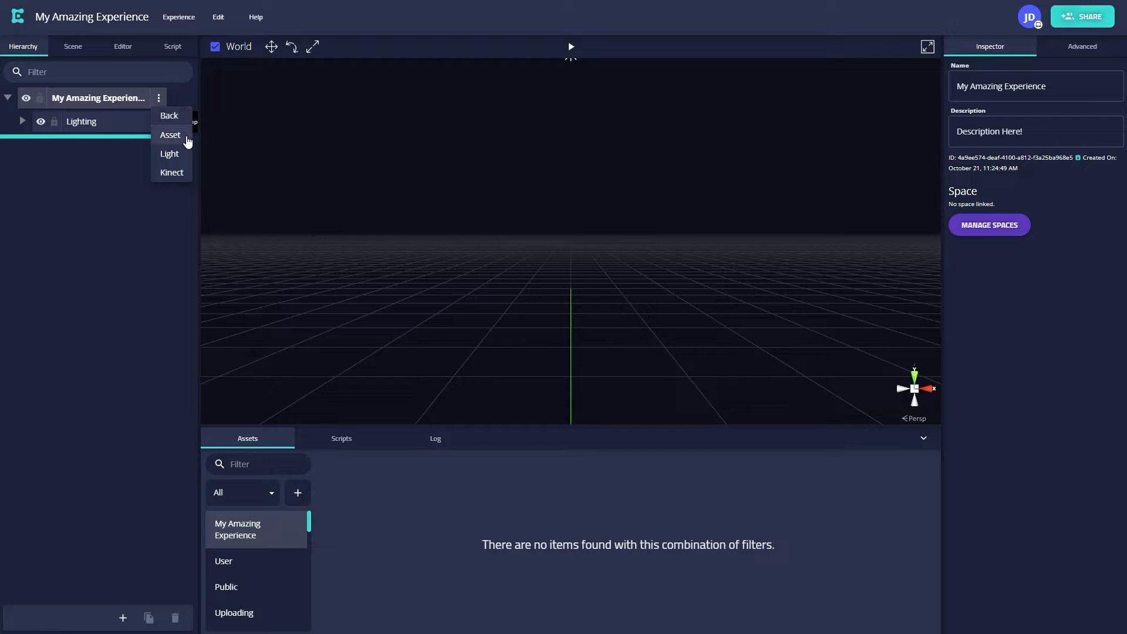
pyautogui.click(170, 135)
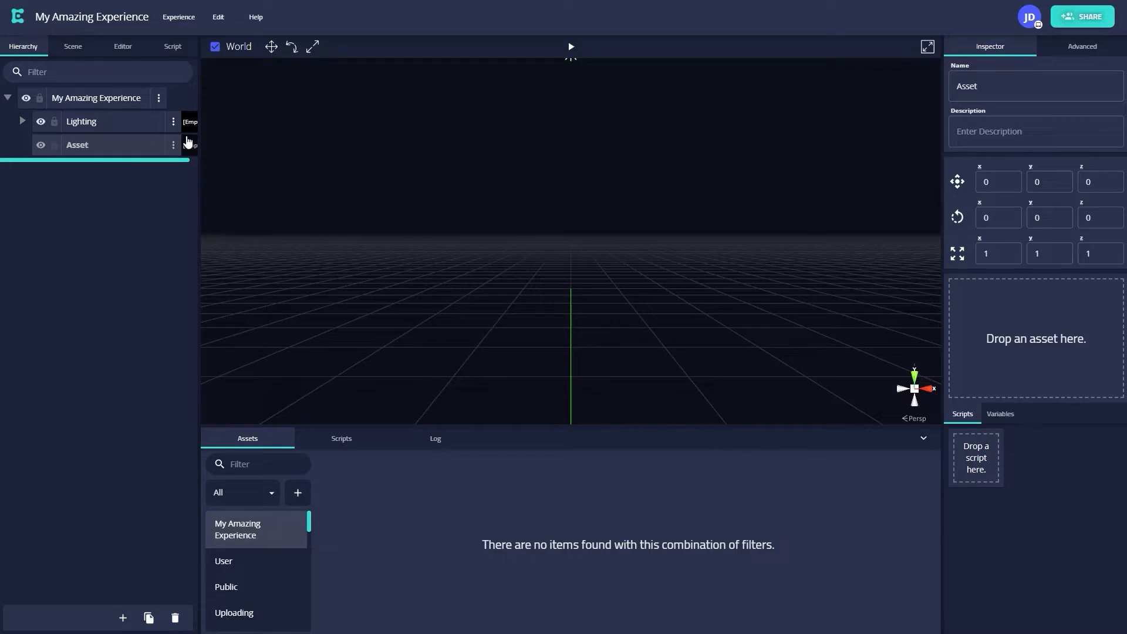
pyautogui.moveTo(129, 147)
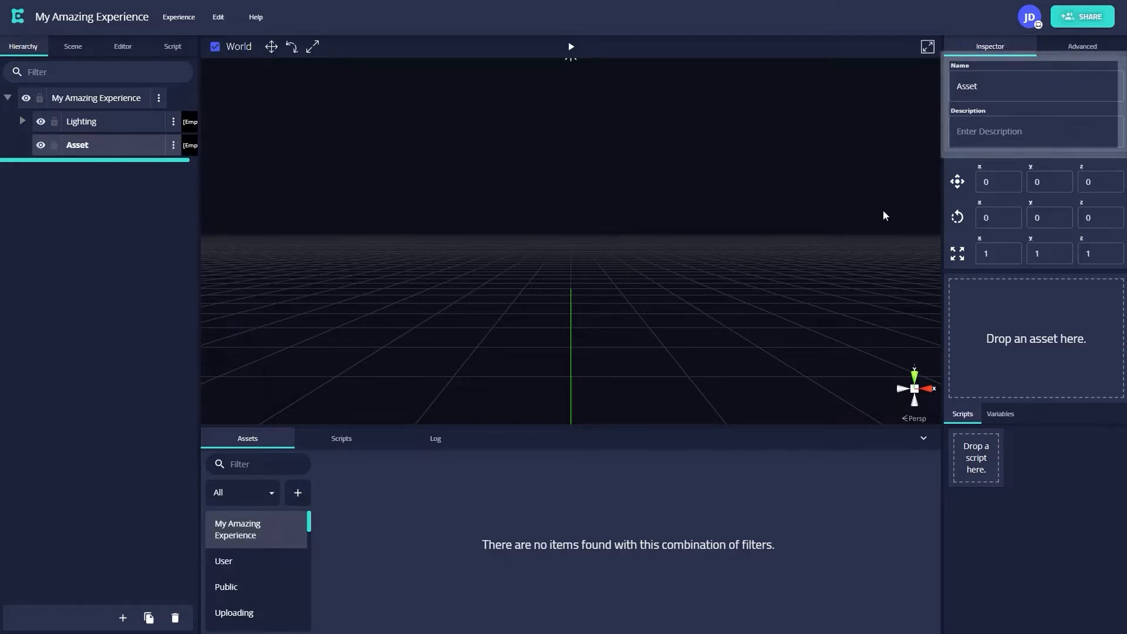
pyautogui.click(1034, 86)
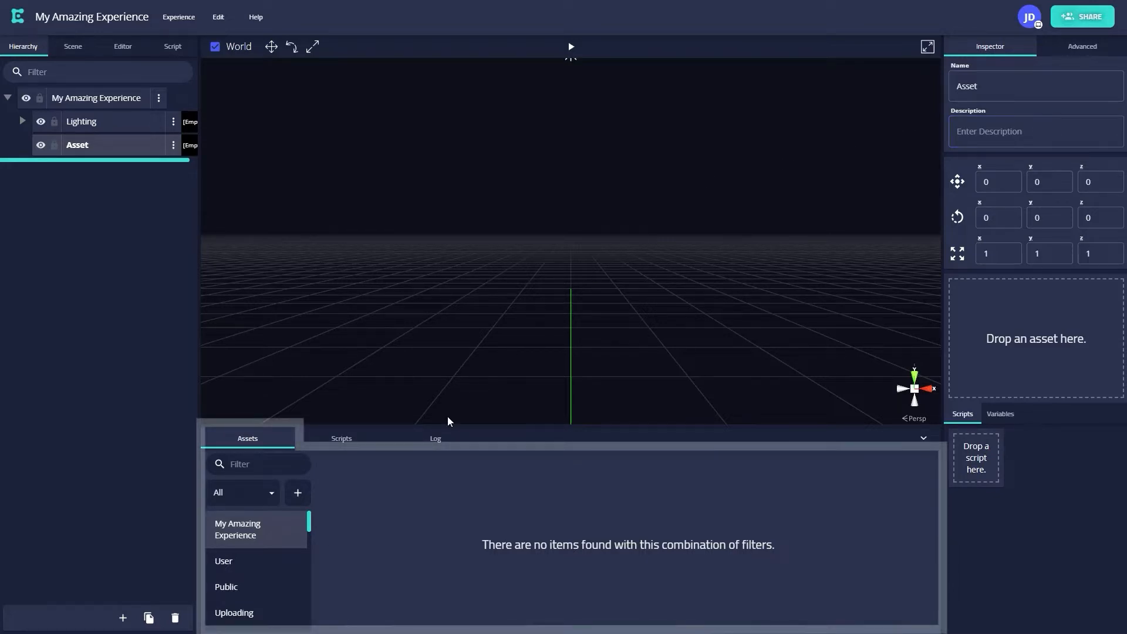
pyautogui.moveTo(271, 448)
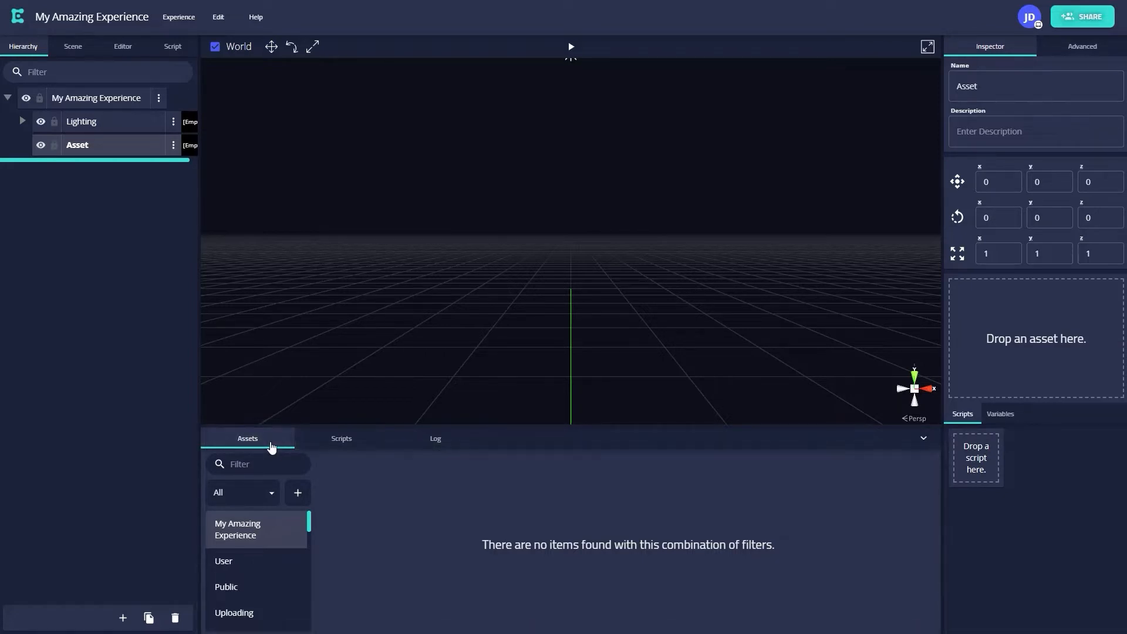
pyautogui.moveTo(364, 558)
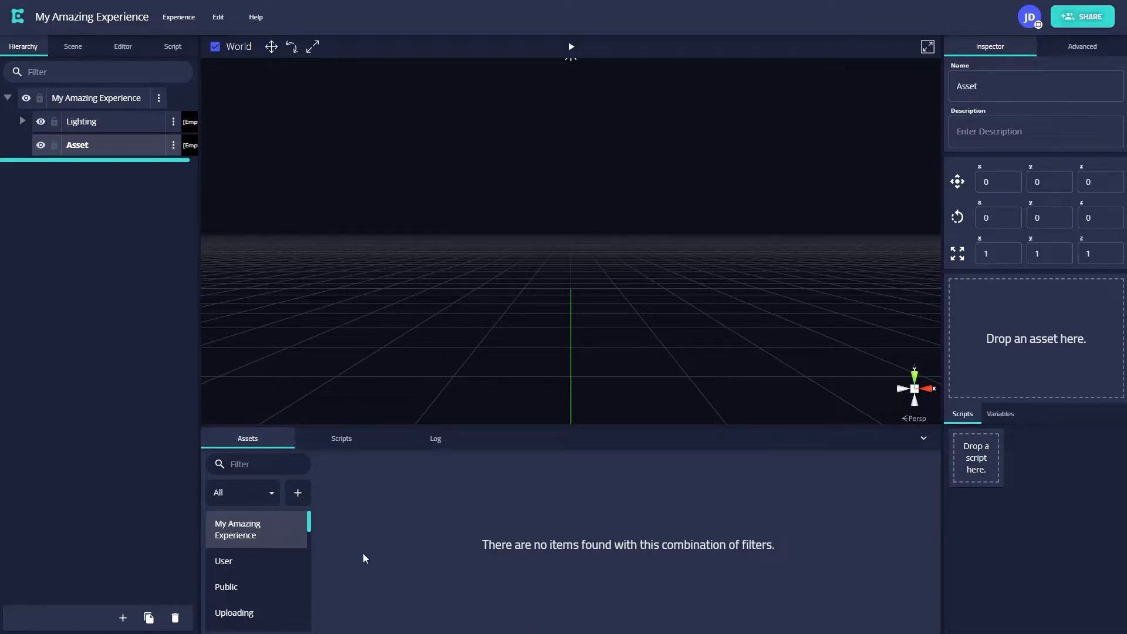
pyautogui.moveTo(279, 586)
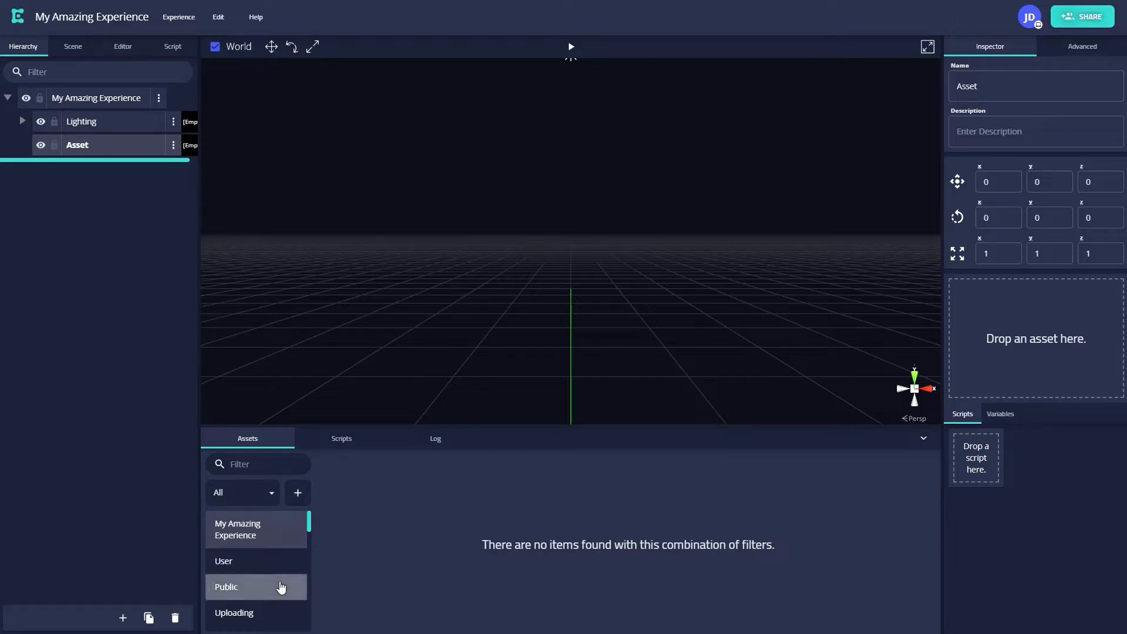
# - Switch the Assets panel to the Public category of models
pyautogui.click(227, 586)
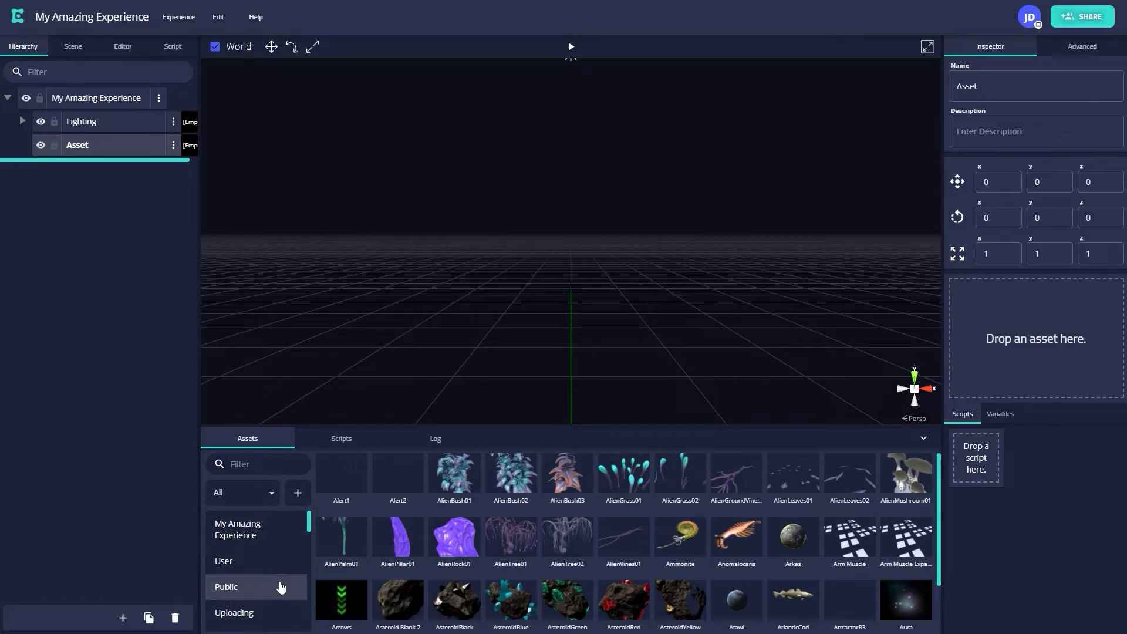
pyautogui.moveTo(673, 536)
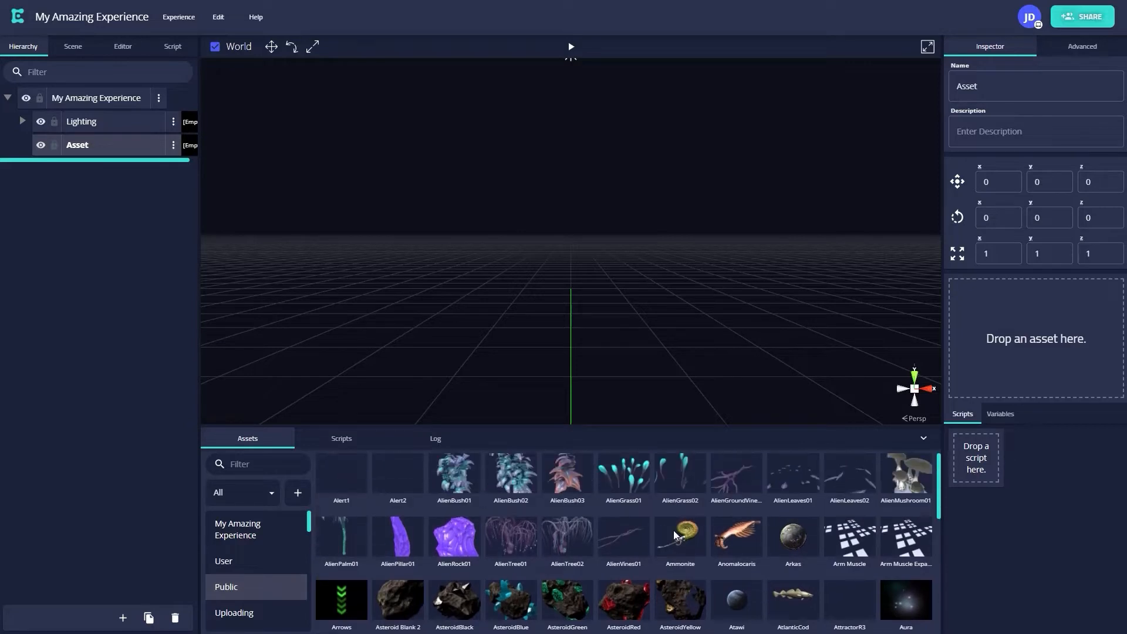
pyautogui.moveTo(667, 536)
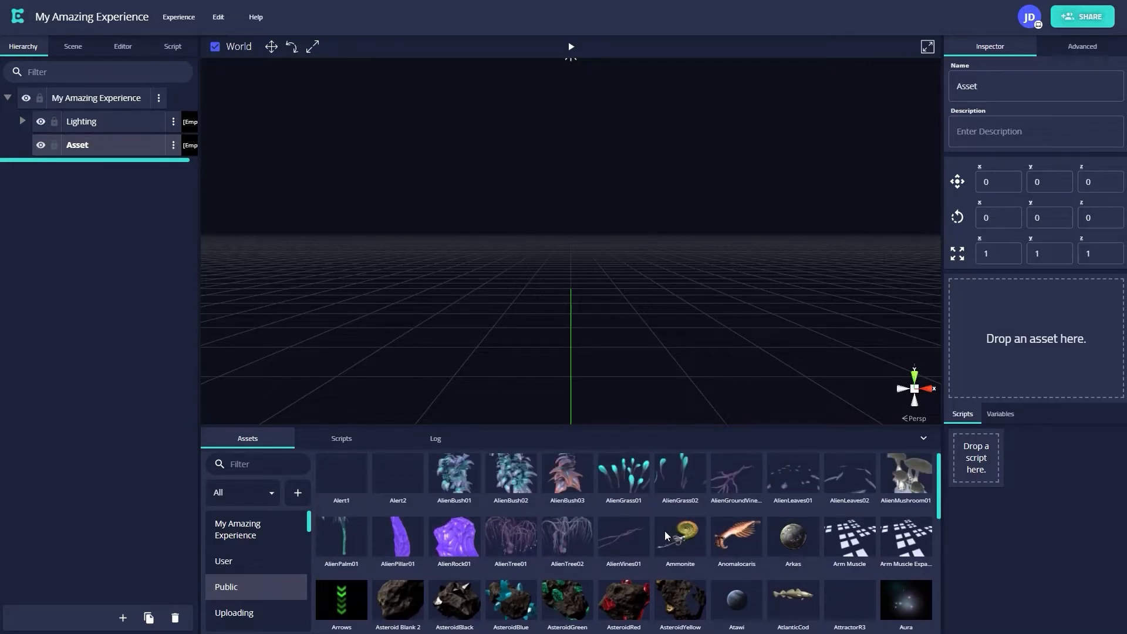
pyautogui.click(257, 464)
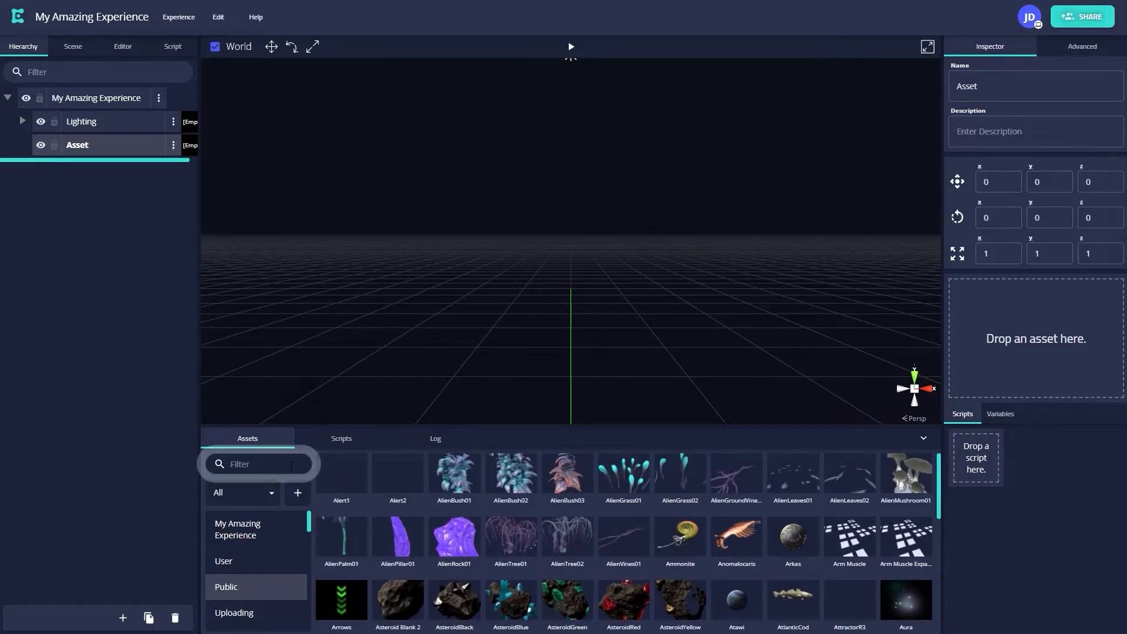
# - Filter the public assets by 'space' to show planets, asteroids and spaceships
pyautogui.click(258, 464)
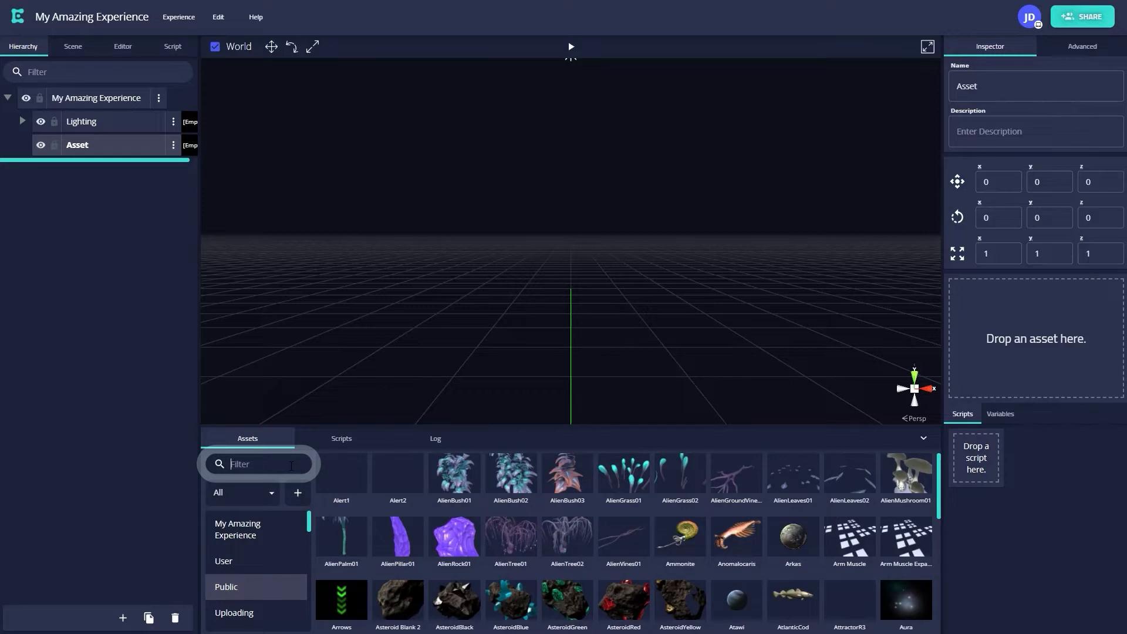
pyautogui.write('space')
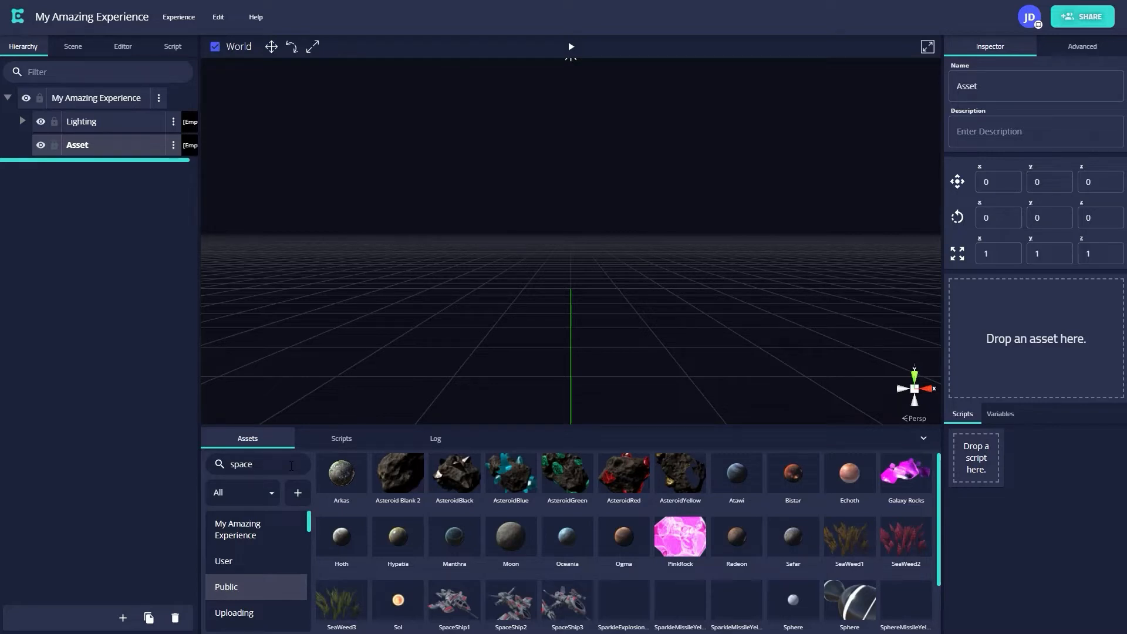
pyautogui.moveTo(359, 480)
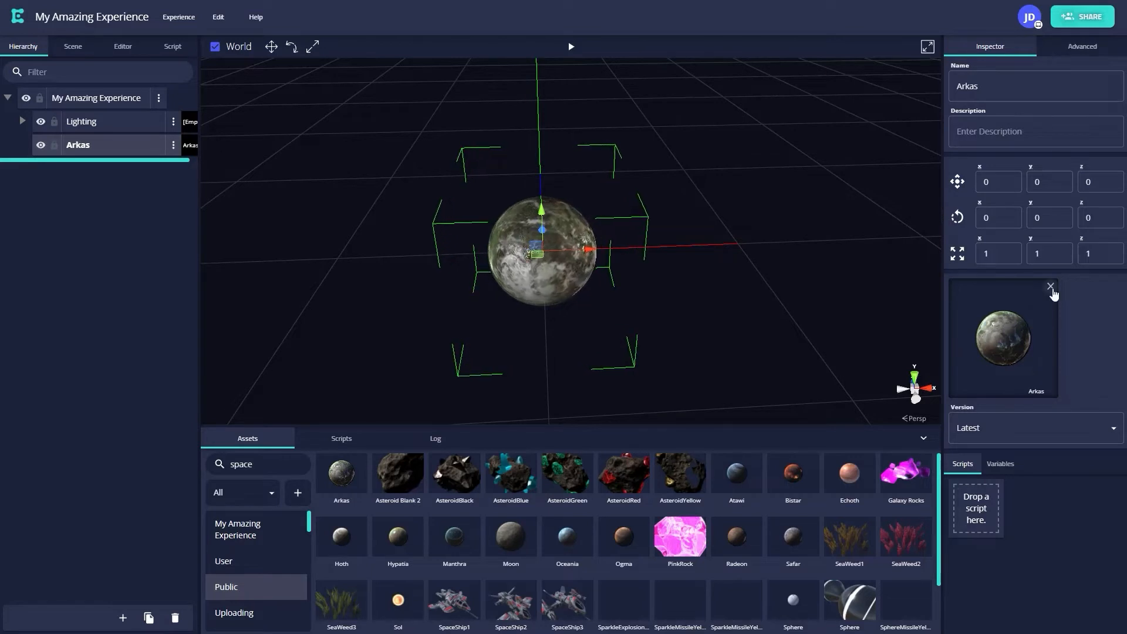
# - Raise the Arkas planet slightly above the ground grid
pyautogui.click(1050, 287)
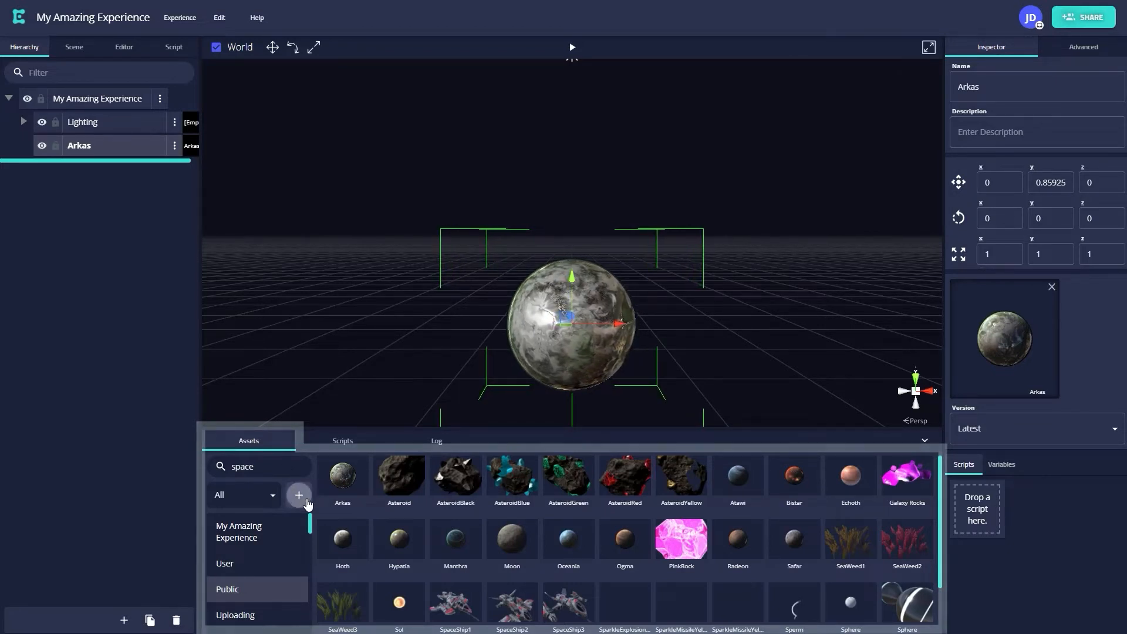
# - Upload moon_model.zip through the Upload New Asset area
pyautogui.click(298, 494)
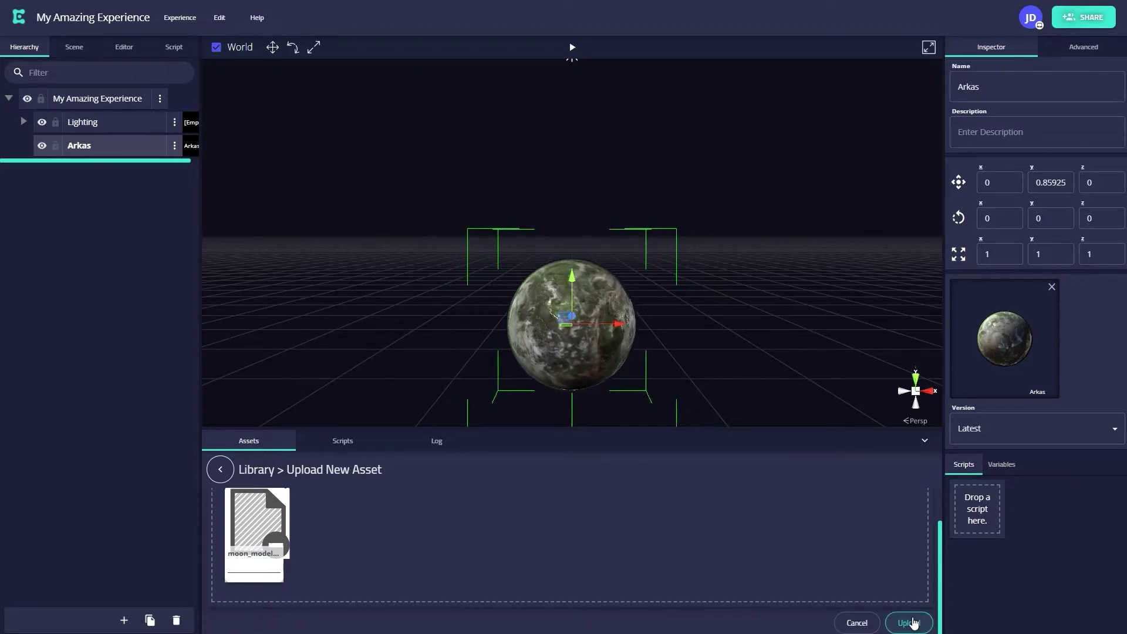
pyautogui.click(908, 622)
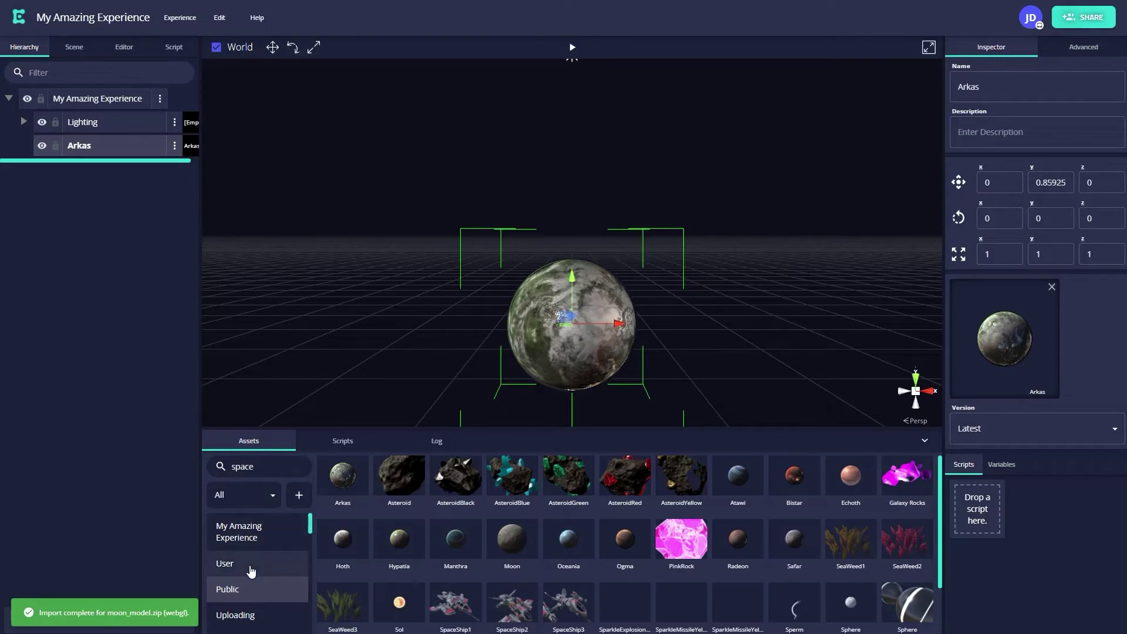
# - Show the imported moon_model under User assets, then reselect the scene root
pyautogui.click(225, 563)
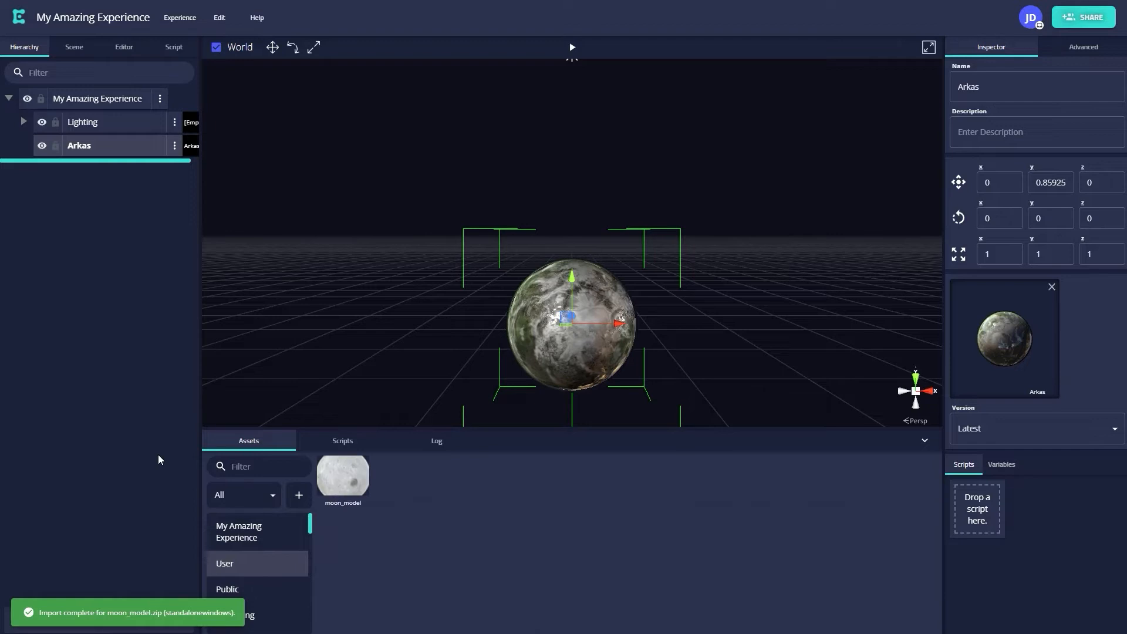
pyautogui.click(97, 97)
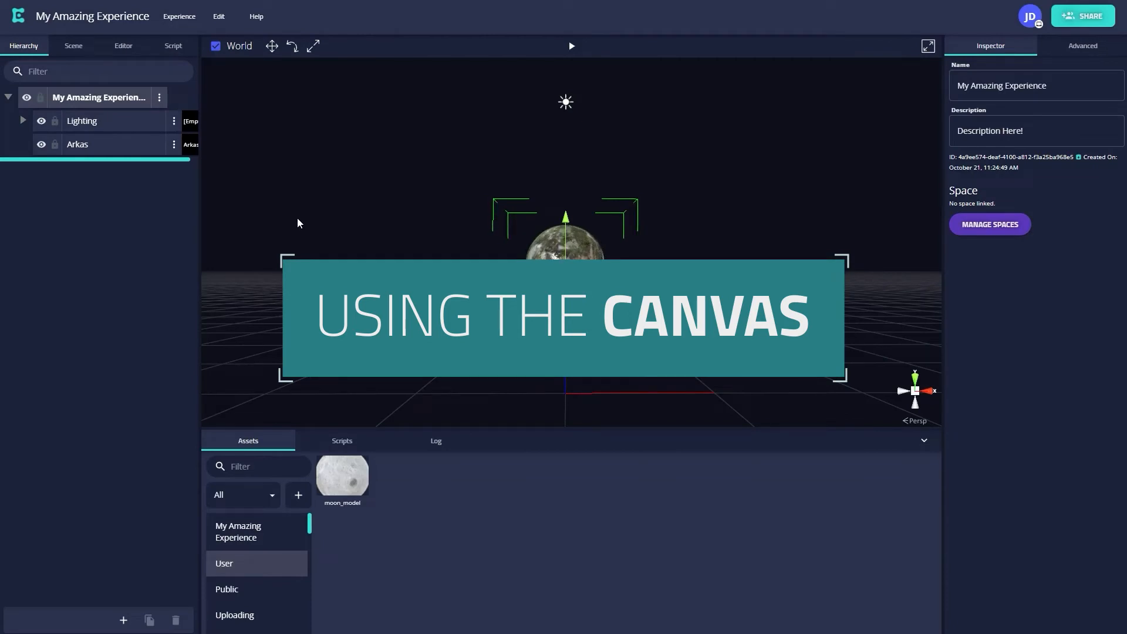
# - Add moon_model to the scene through the root's Create menu
pyautogui.click(159, 97)
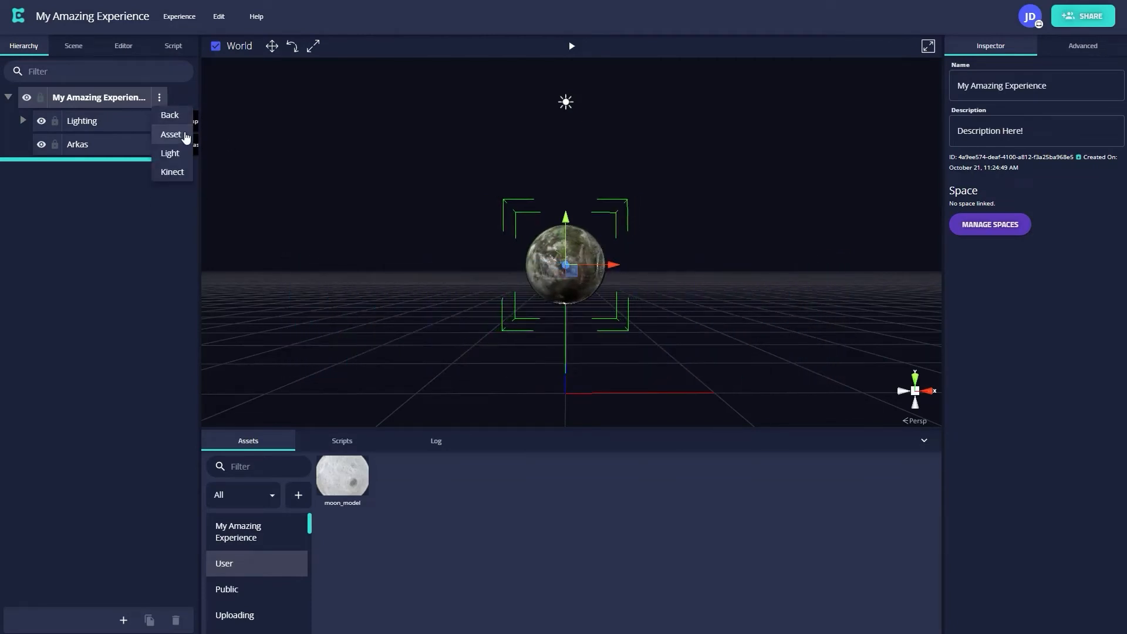
pyautogui.click(171, 134)
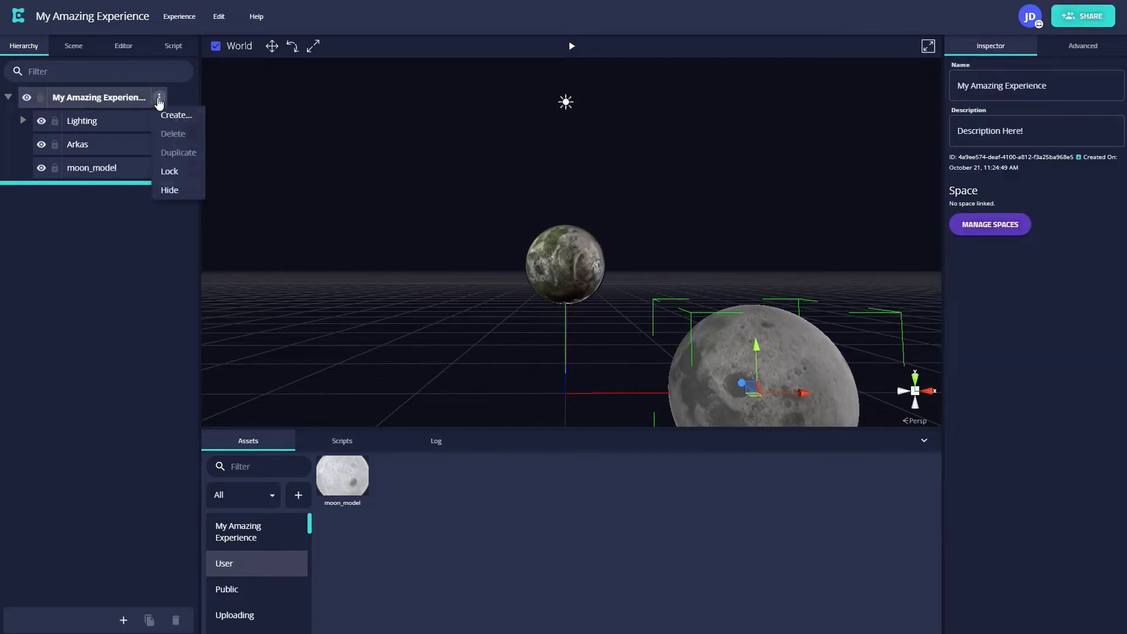
pyautogui.click(176, 115)
pyautogui.write('space')
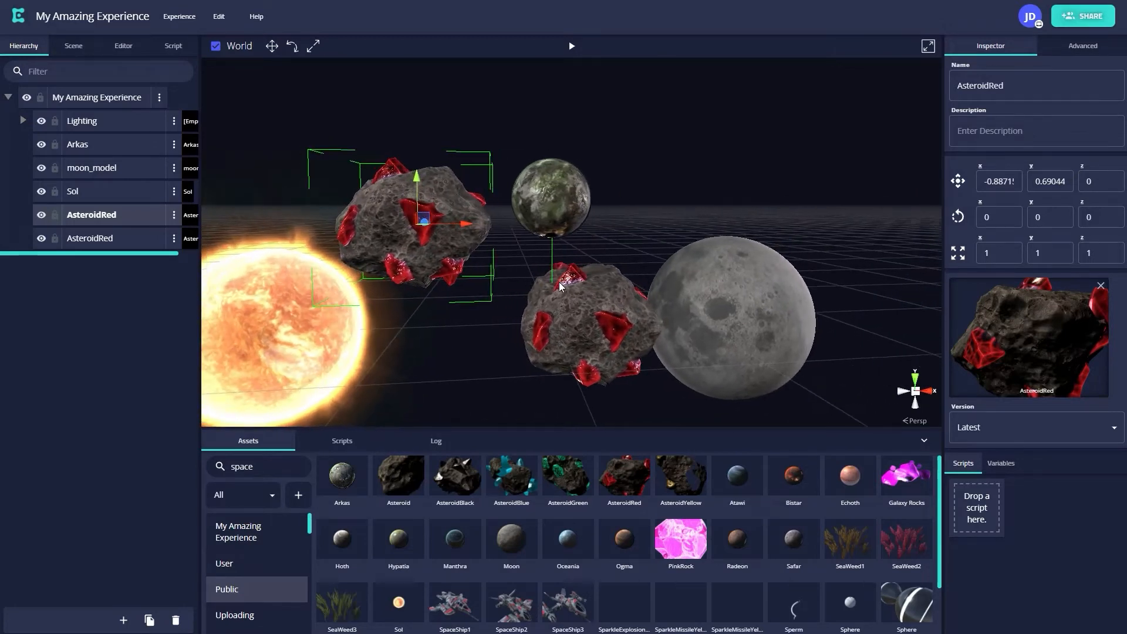
# - Select the lower red asteroid to reposition it around Arkas
pyautogui.click(96, 97)
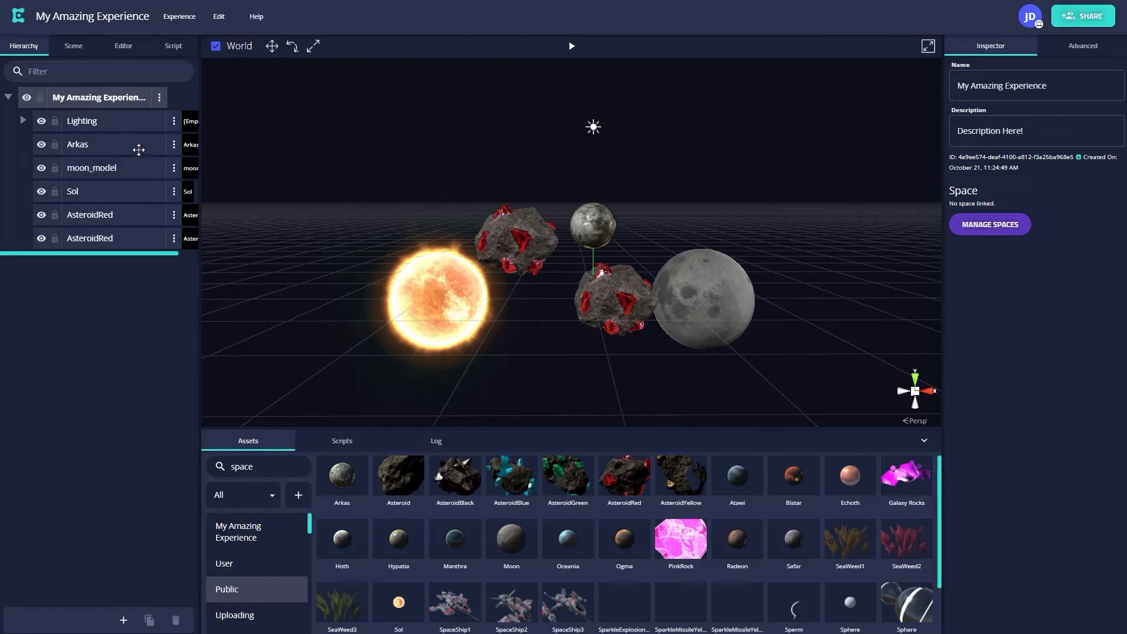
# - Select moon_model, tilt it with the rotate tool, and stretch it into an oval with the scale tool
pyautogui.click(78, 144)
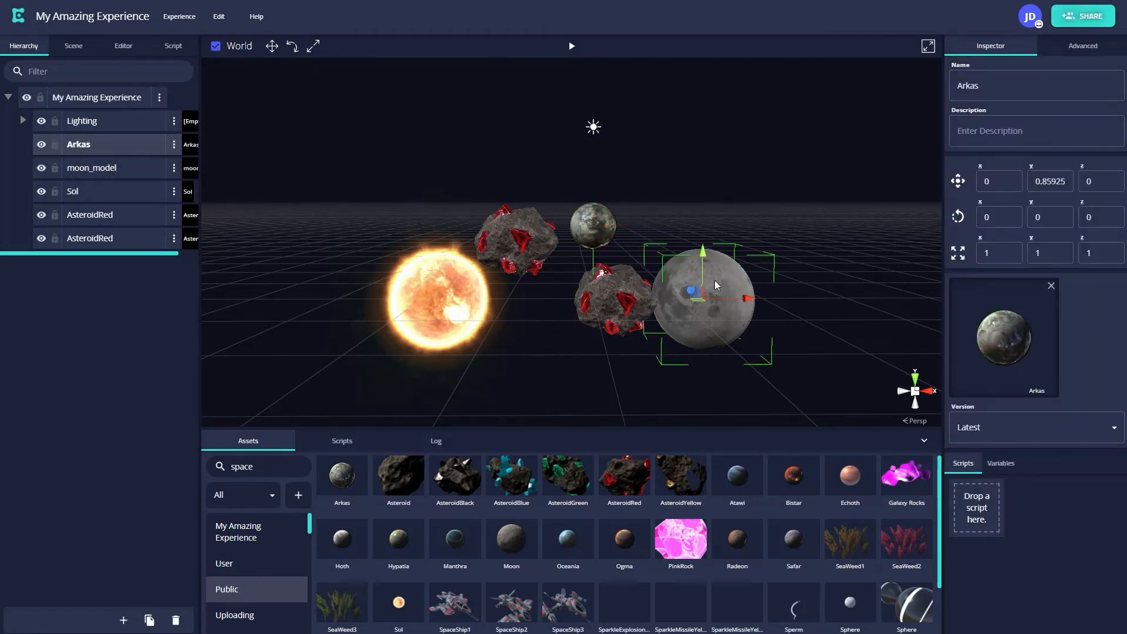
pyautogui.click(92, 167)
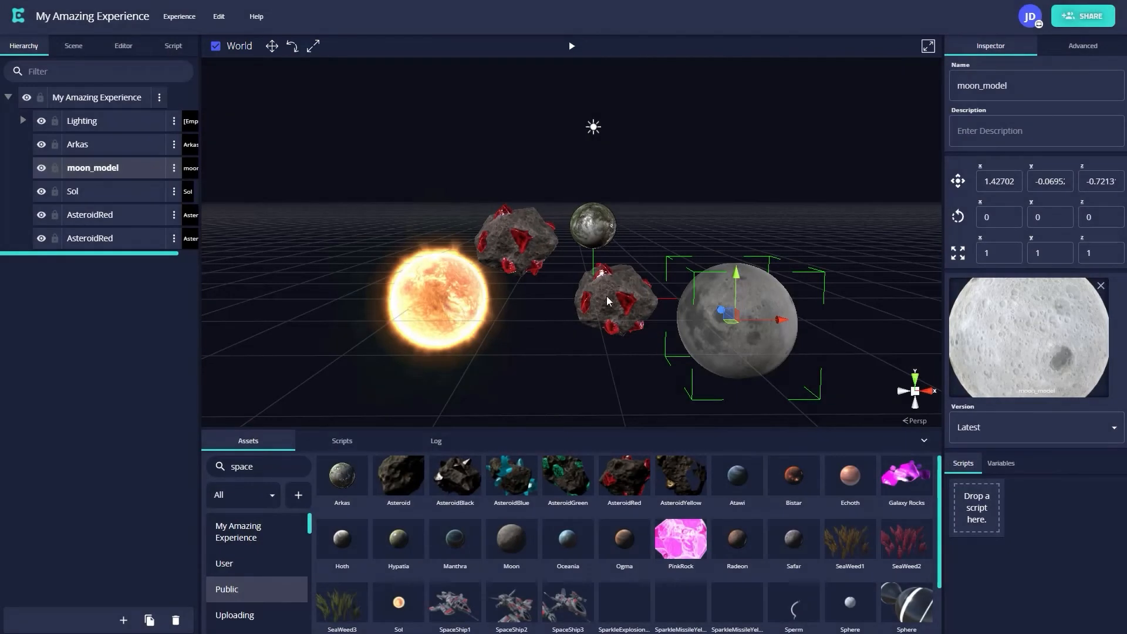
pyautogui.click(291, 45)
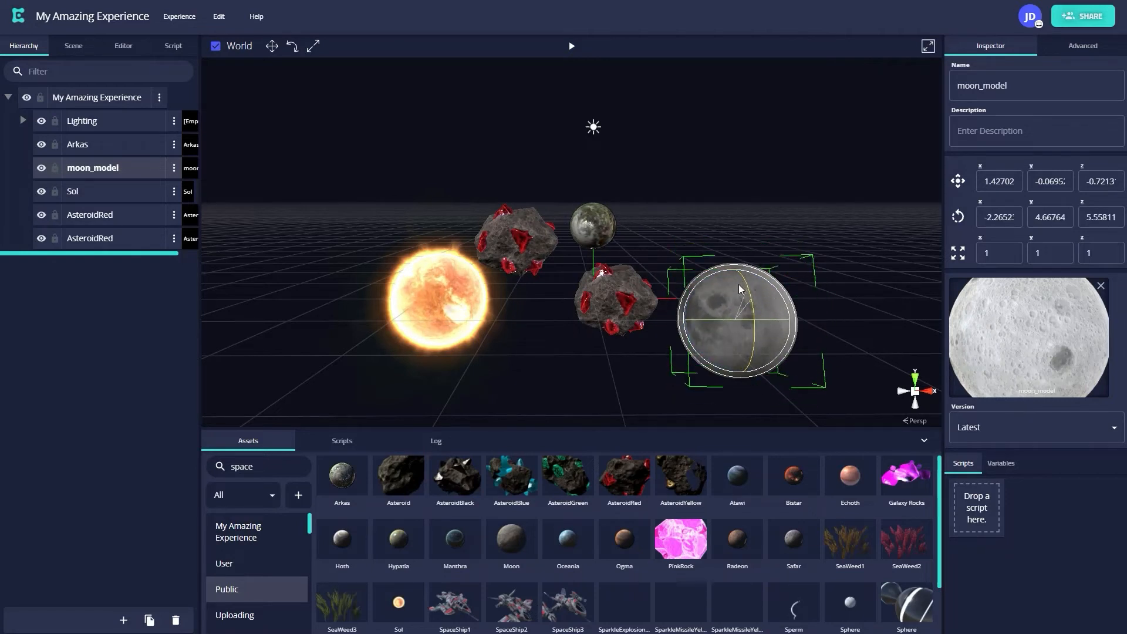
pyautogui.click(312, 46)
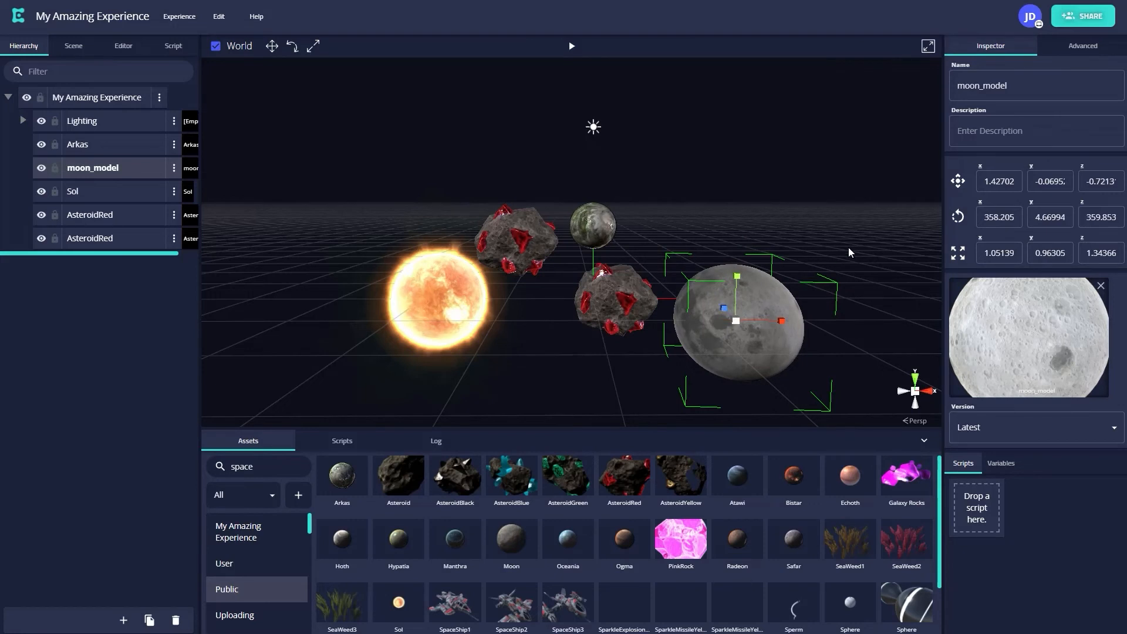
pyautogui.moveTo(815, 261)
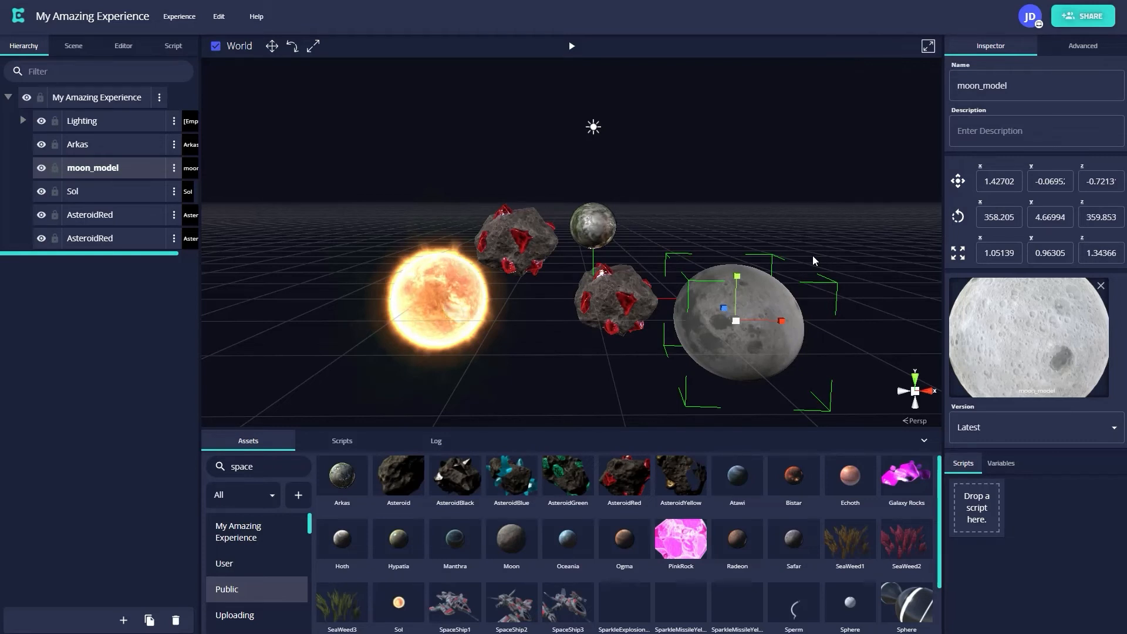
# - Select Sol, Arkas, a red asteroid and moon_model in turn
pyautogui.click(71, 191)
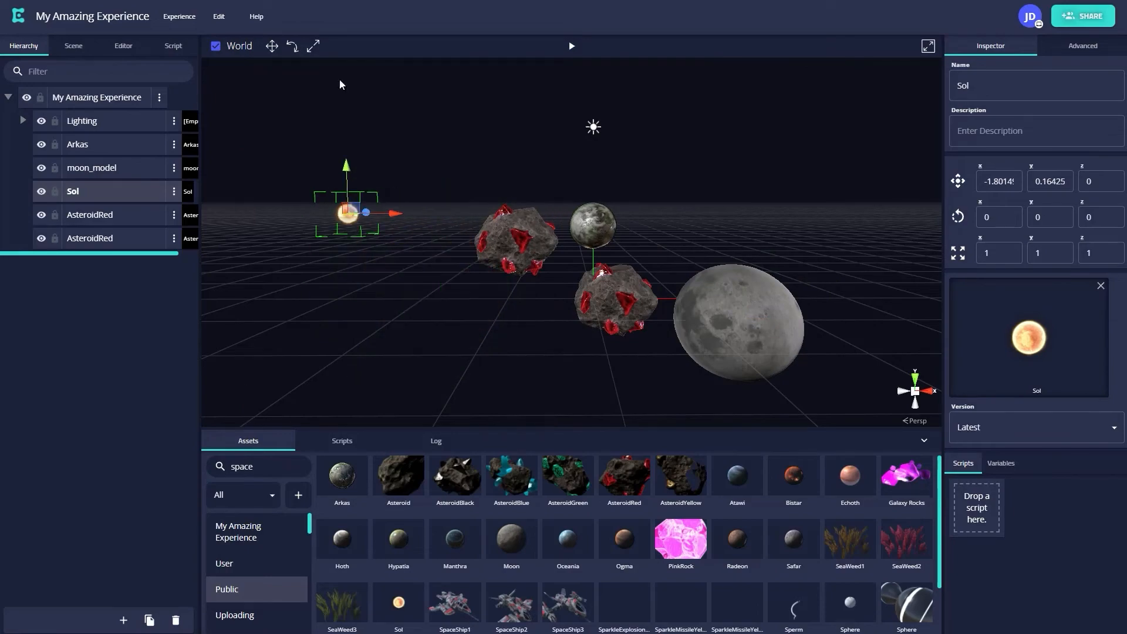
pyautogui.click(77, 144)
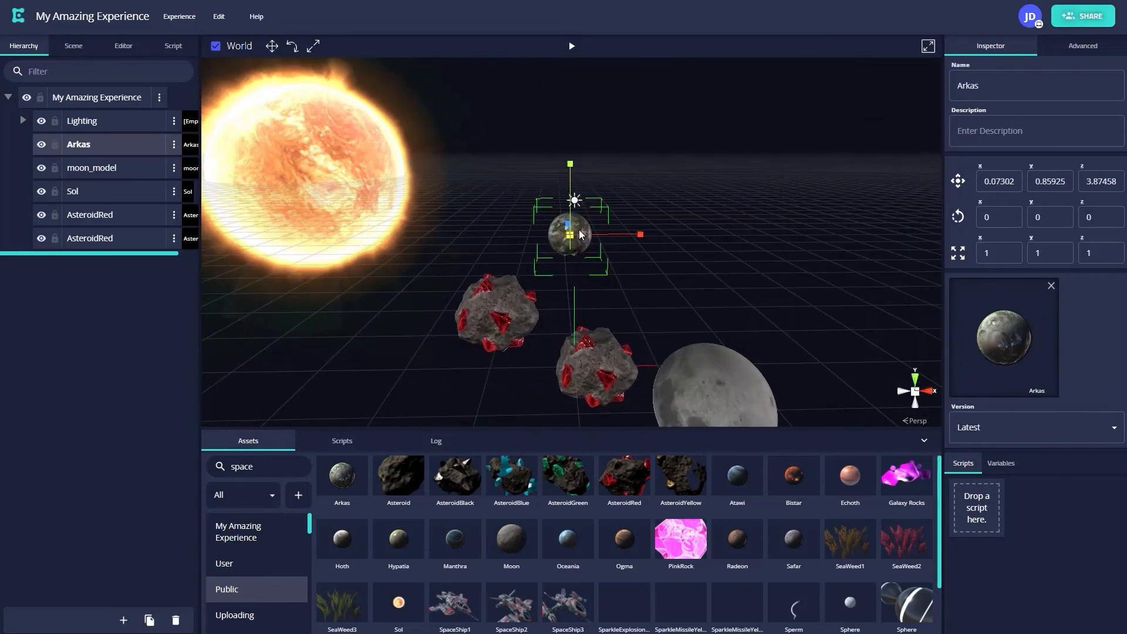
pyautogui.click(90, 238)
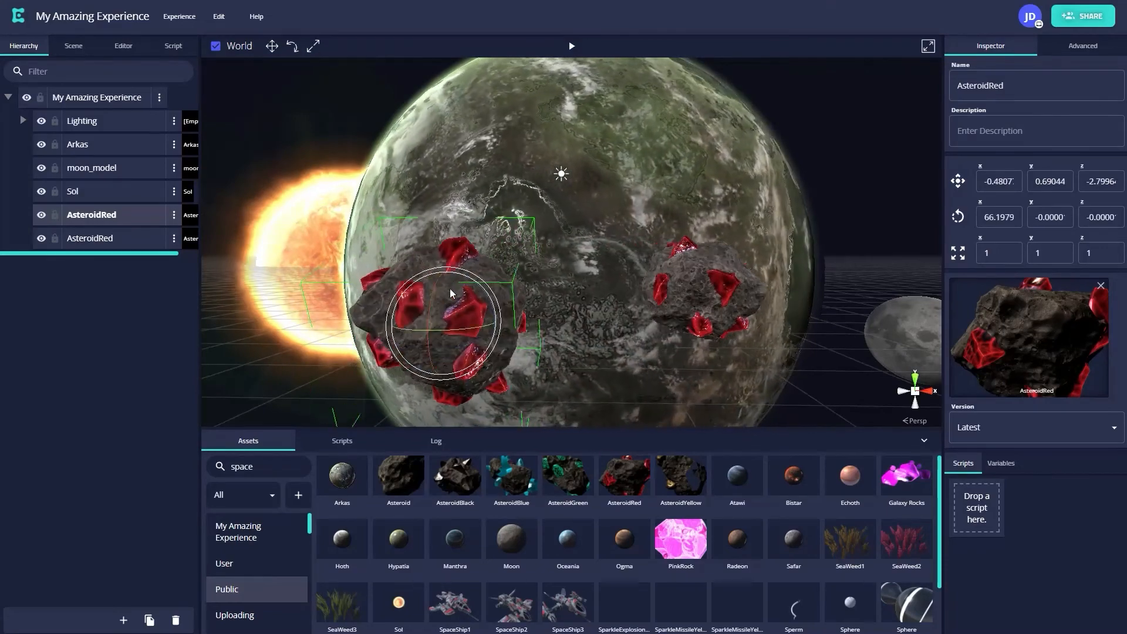
pyautogui.click(92, 168)
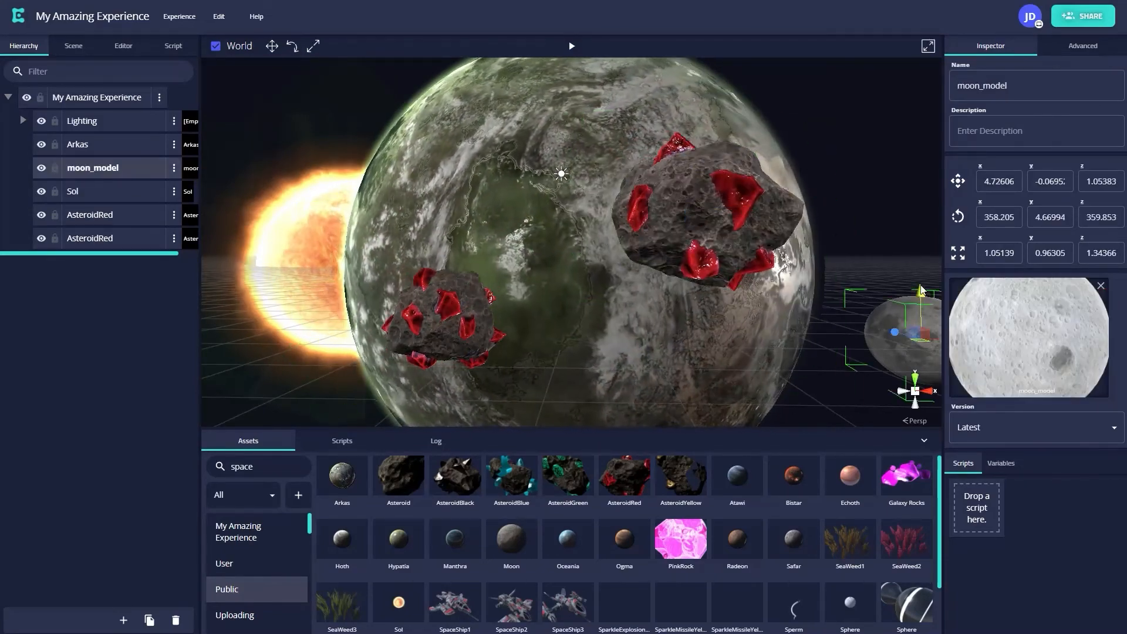
# - Scale up Sol, then select moon_model and nest it under Arkas
pyautogui.click(73, 190)
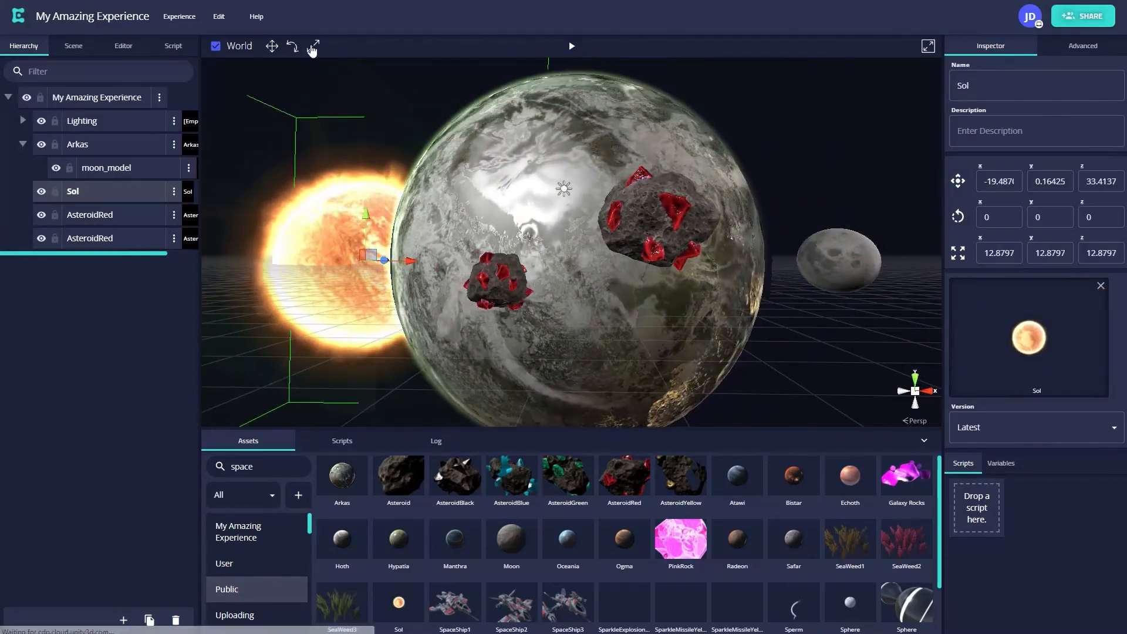
pyautogui.click(106, 168)
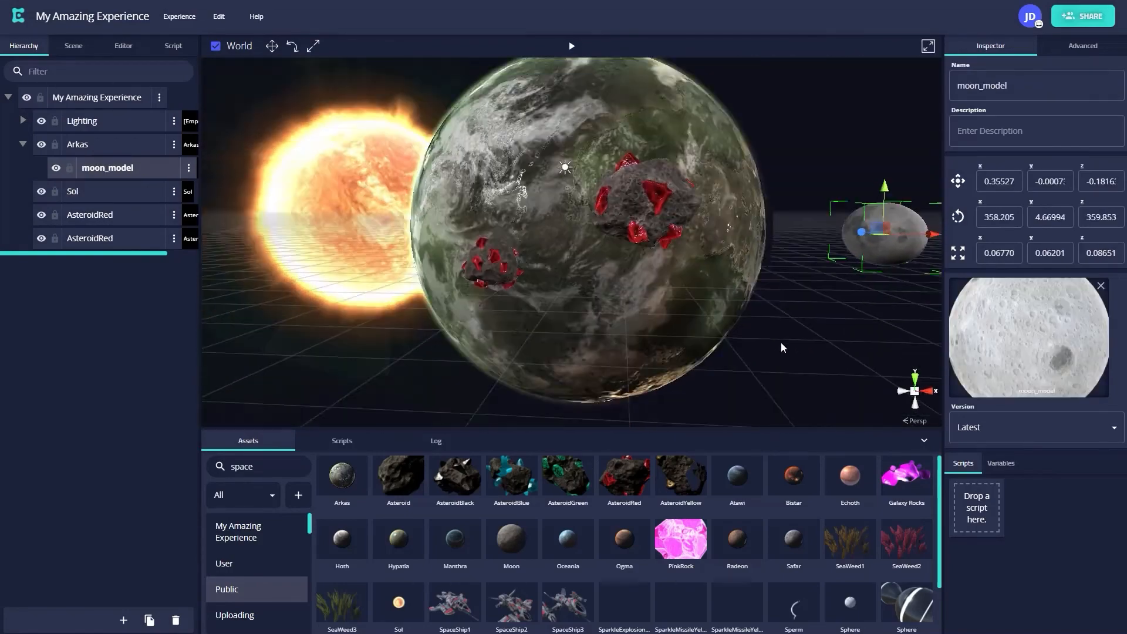
pyautogui.click(95, 97)
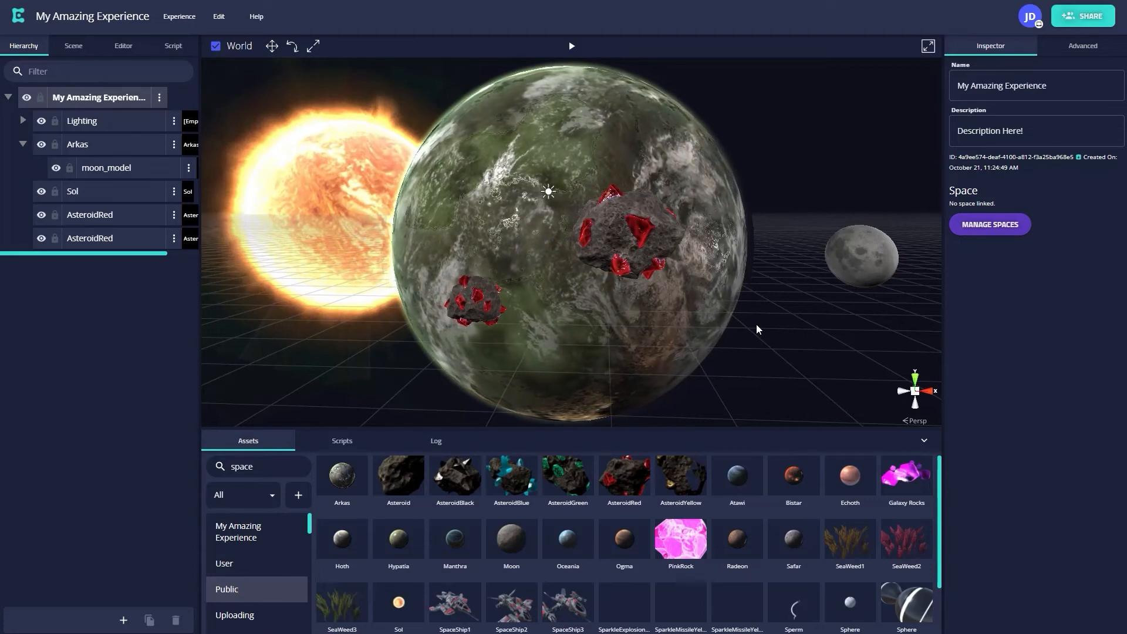
pyautogui.click(78, 144)
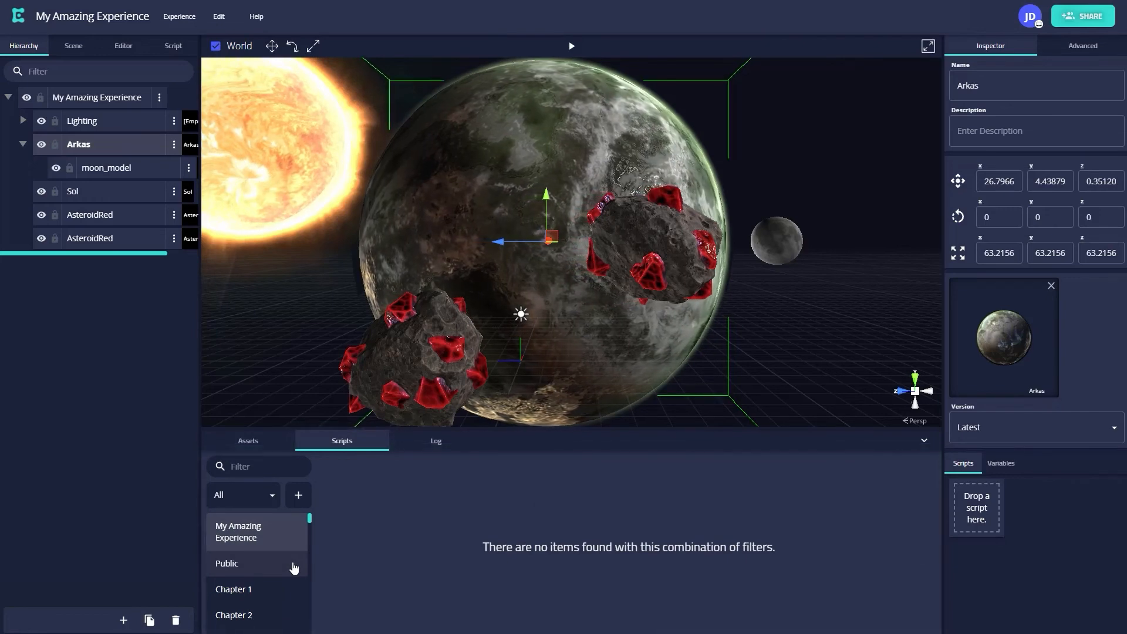
# - Show the Public script category listing Bounce, Float, Orbit and Spin
pyautogui.click(227, 562)
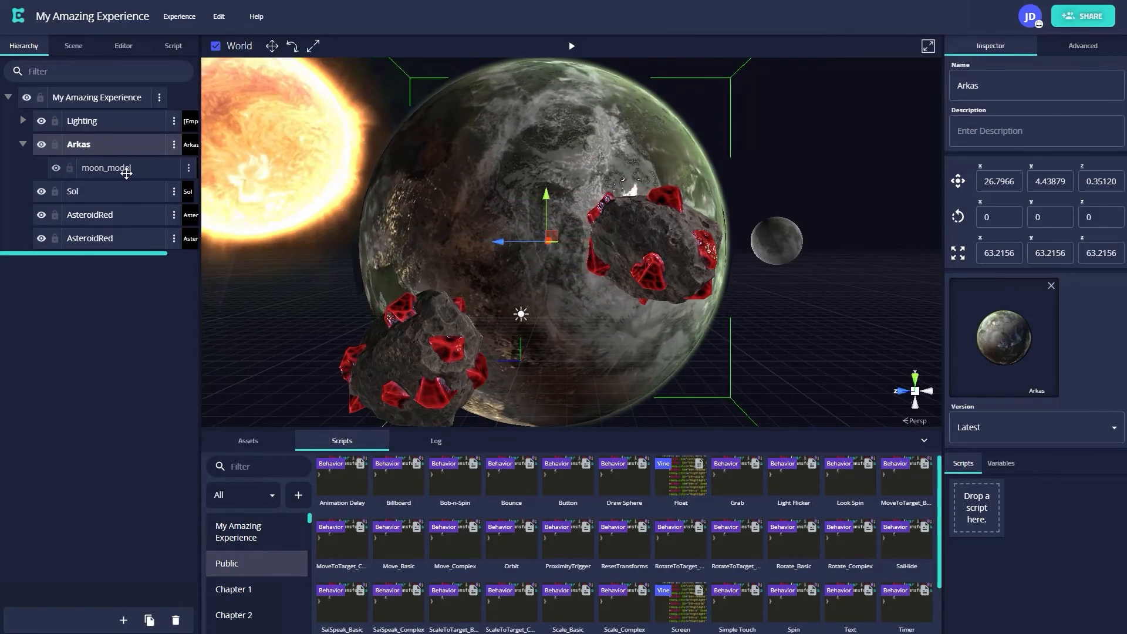
# - Select moon_model, attach the Orbit script, and view its attached scripts
pyautogui.click(106, 167)
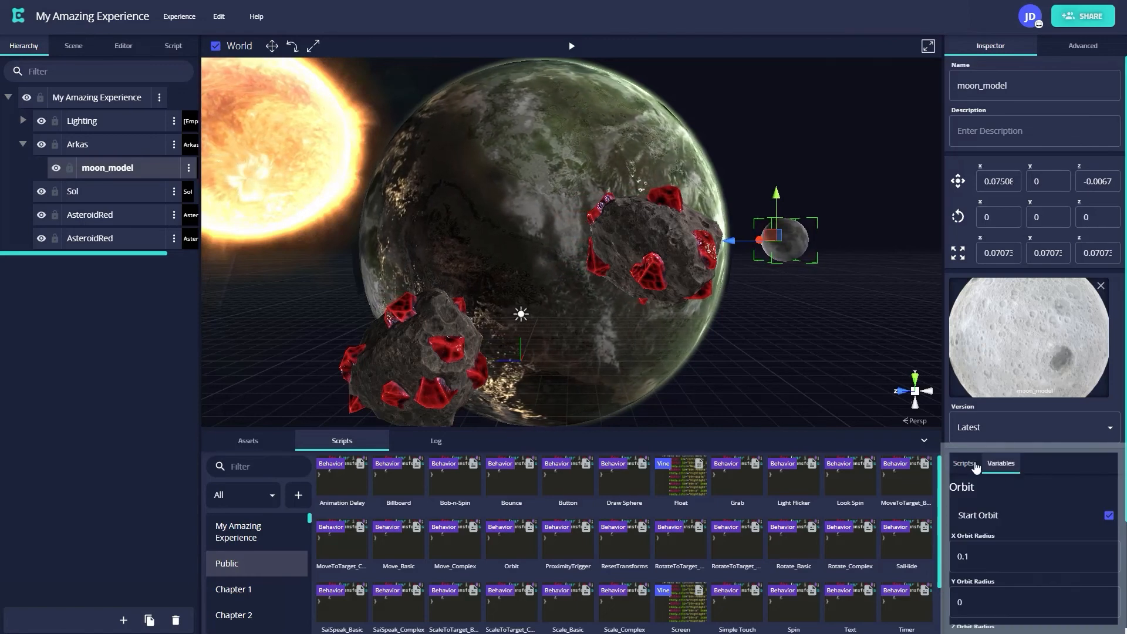
pyautogui.click(963, 463)
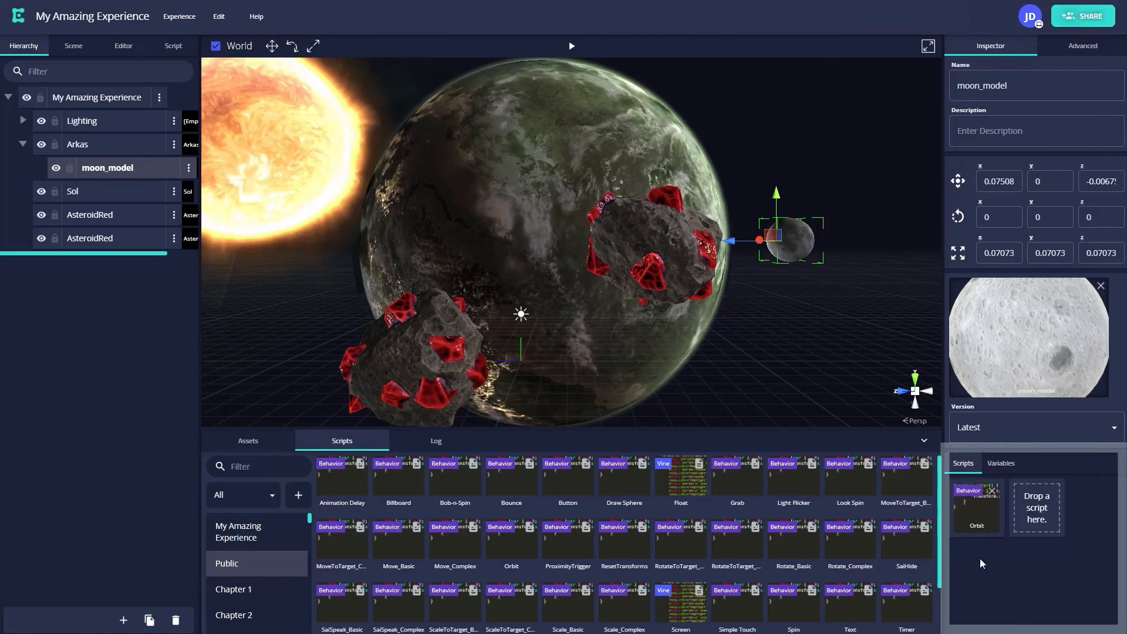